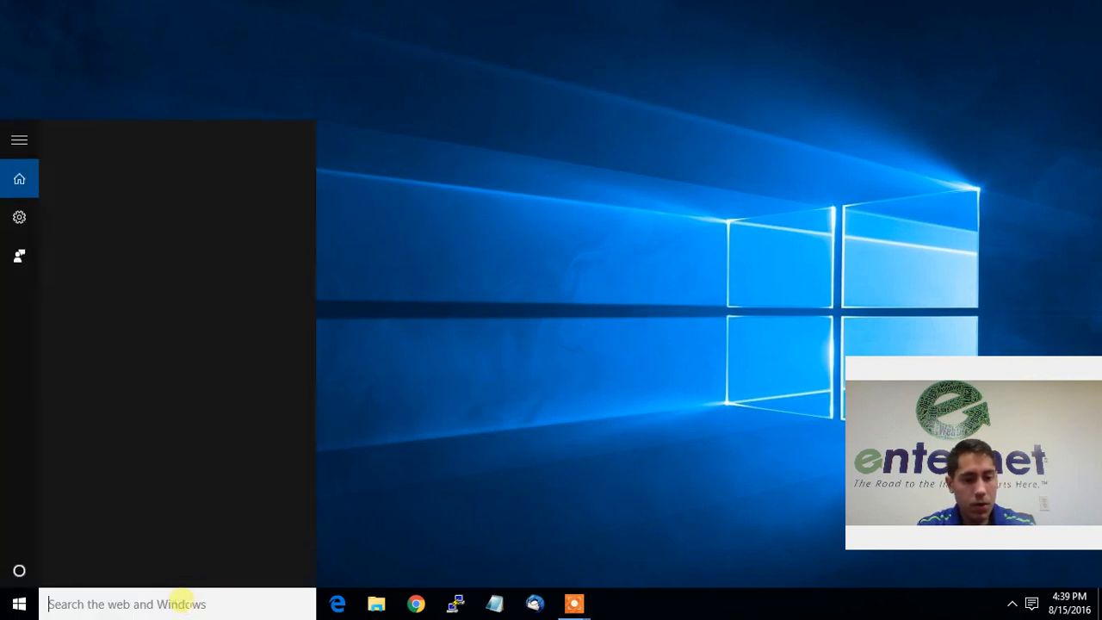
# Step: Search the Start menu for 'firefox' to launch the browser
pyautogui.write('firefo')
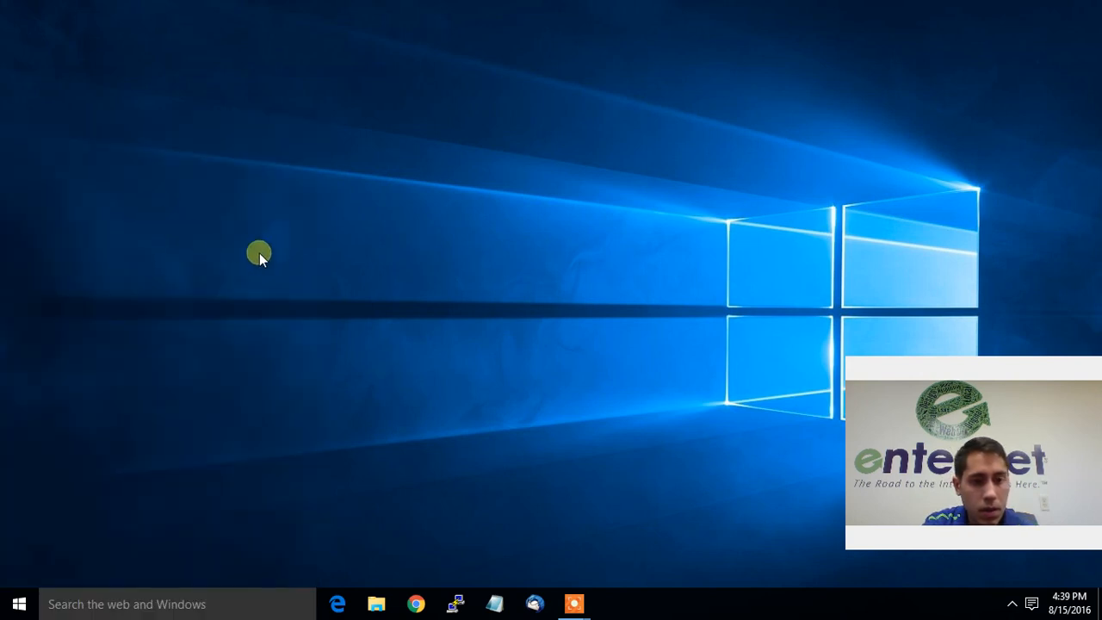
# Step: Load www2.enter.net in the Firefox address bar
pyautogui.click(613, 603)
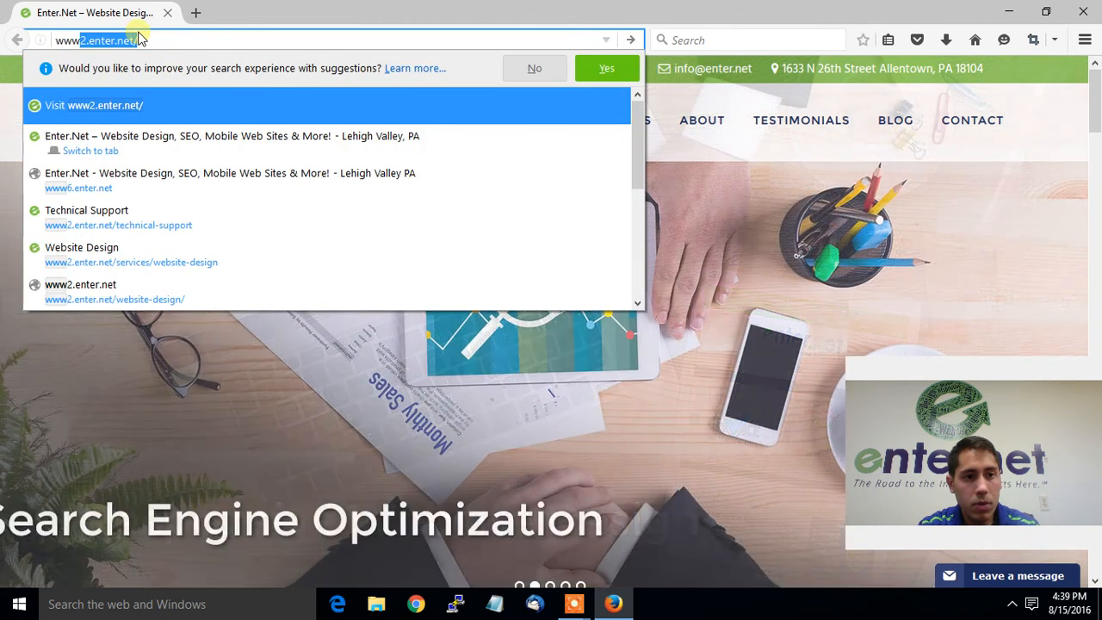
pyautogui.press('Backspace')
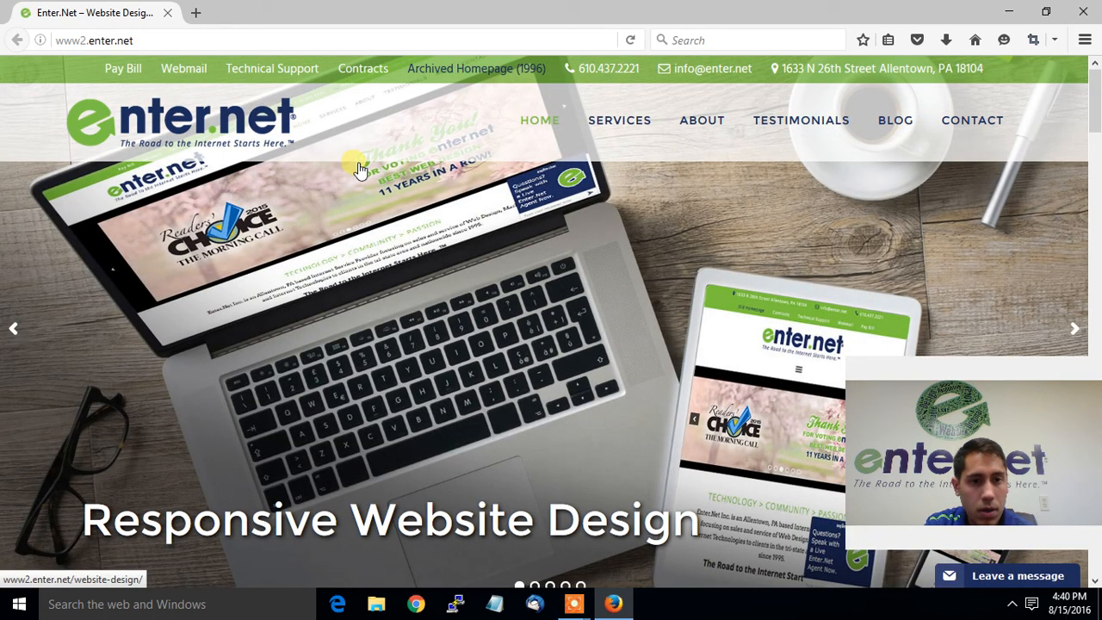
pyautogui.moveTo(272, 69)
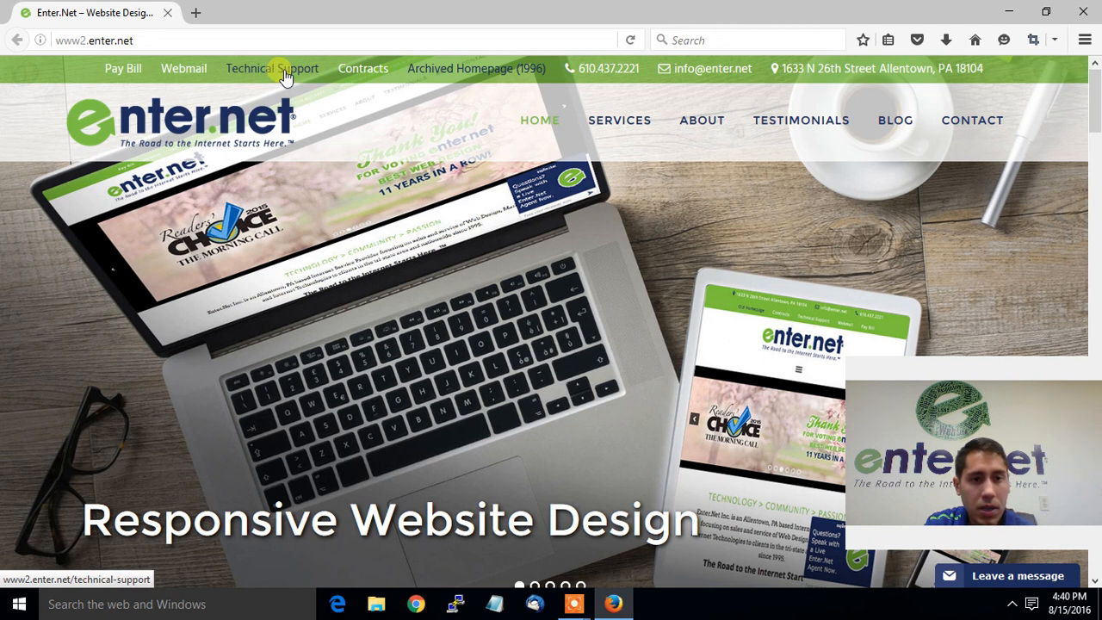
# Step: Go to enter.net's Technical Support page and follow the Thunderbird link under Downloads
pyautogui.click(272, 69)
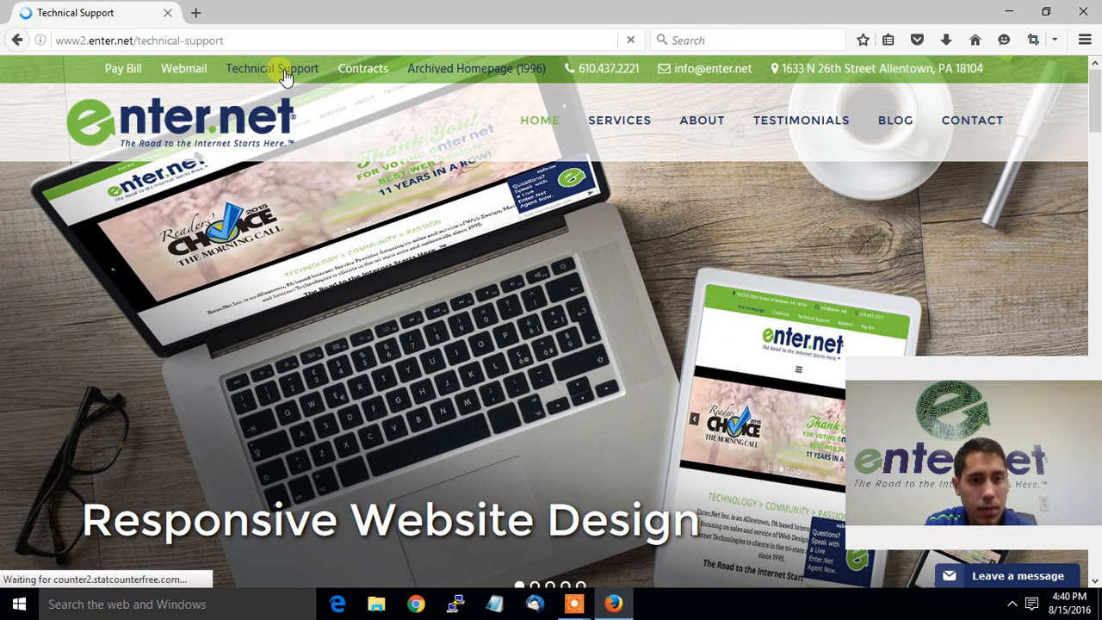
pyautogui.click(272, 69)
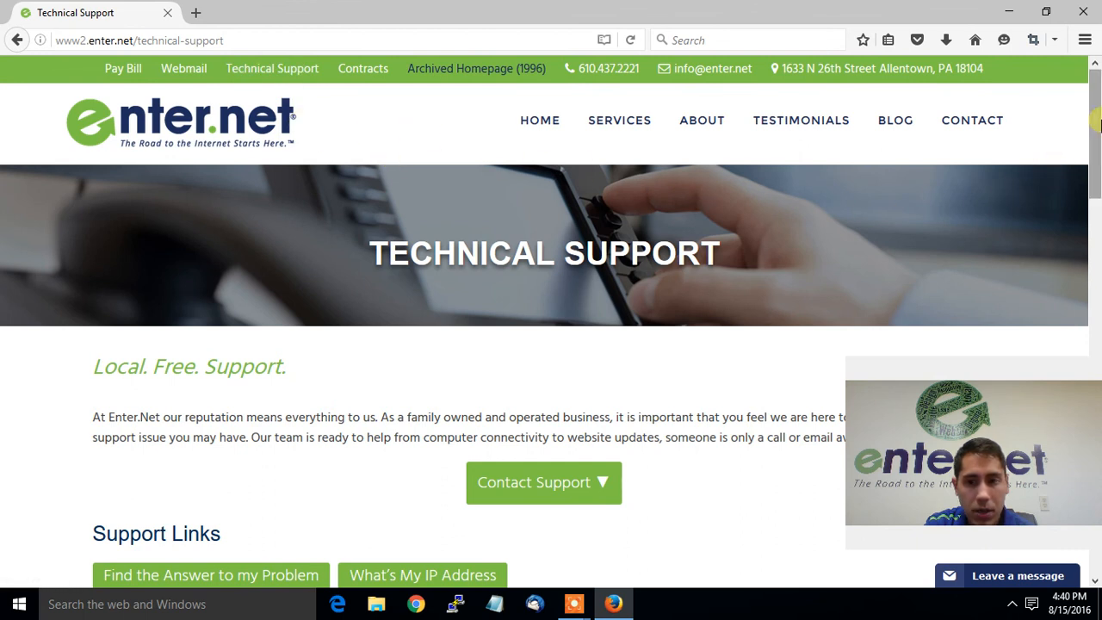
pyautogui.scroll(-3)
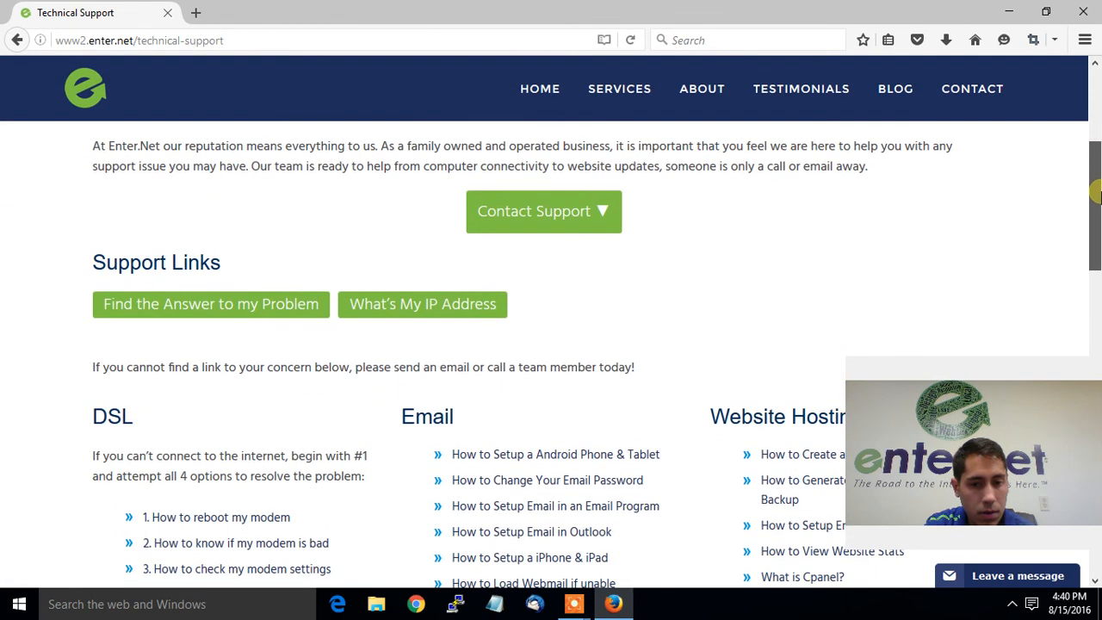
pyautogui.scroll(-3)
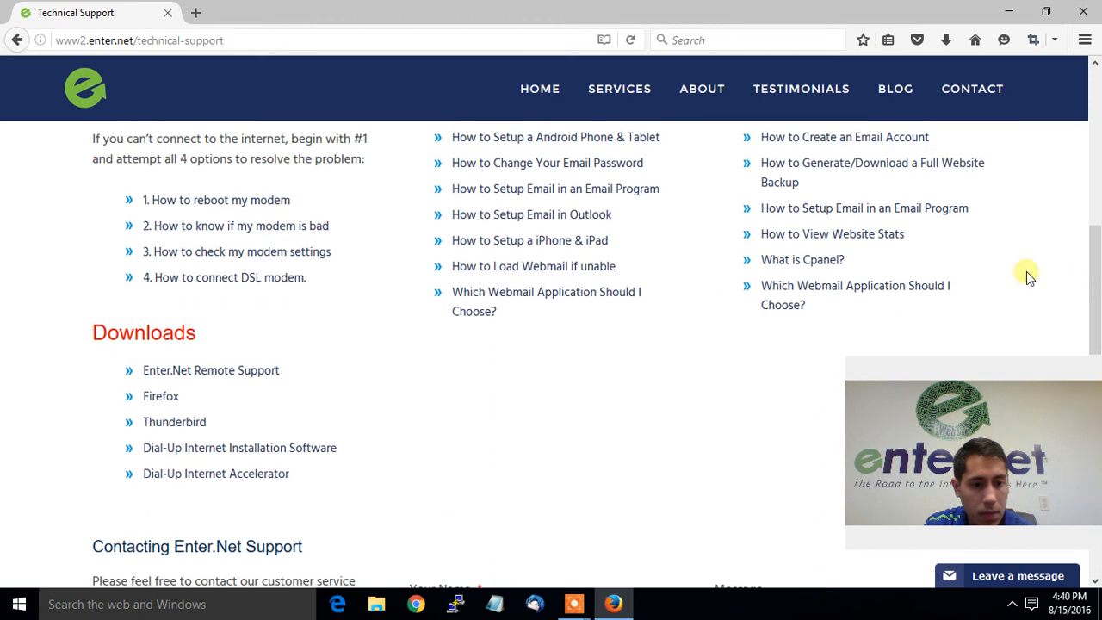
pyautogui.moveTo(174, 422)
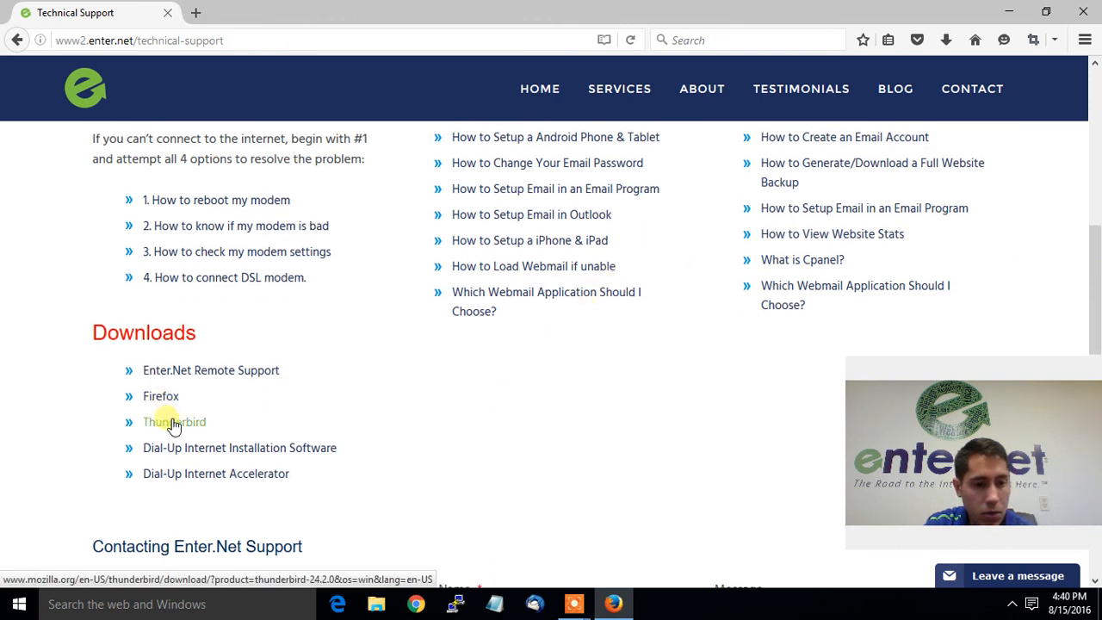
pyautogui.moveTo(172, 422)
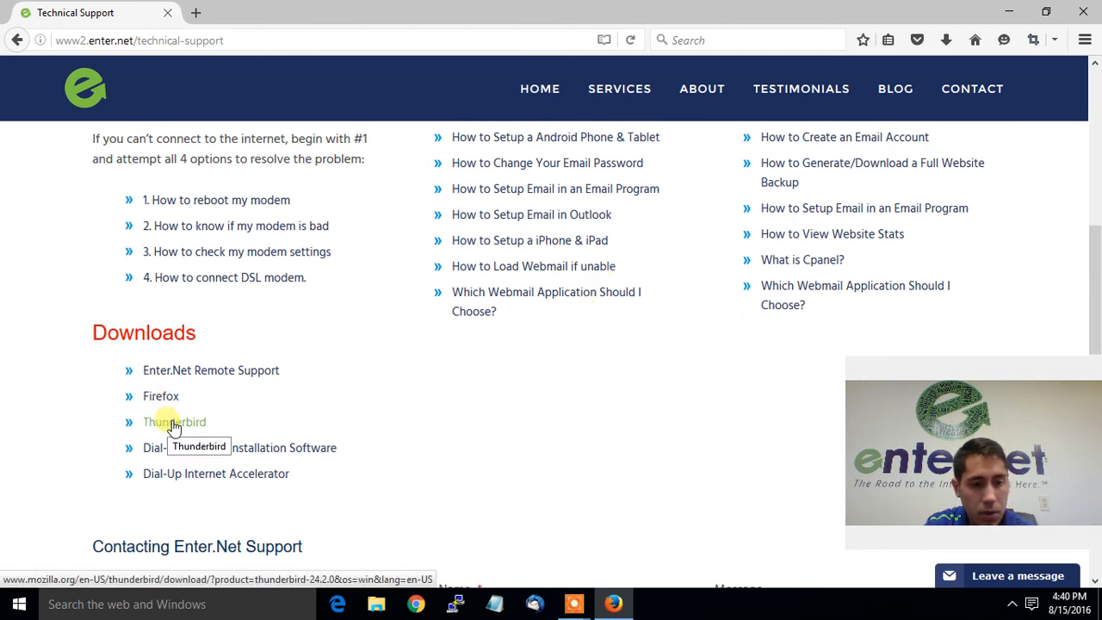
pyautogui.click(174, 421)
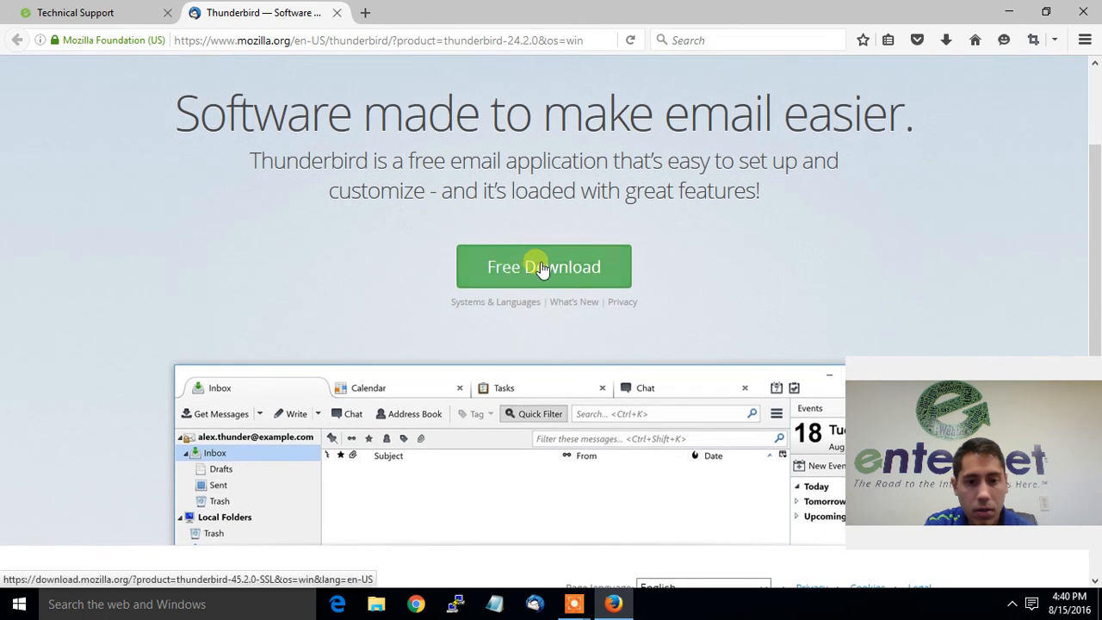
# Step: Download the Thunderbird Setup 45.2.0 installer with Save File and watch its progress
pyautogui.click(544, 265)
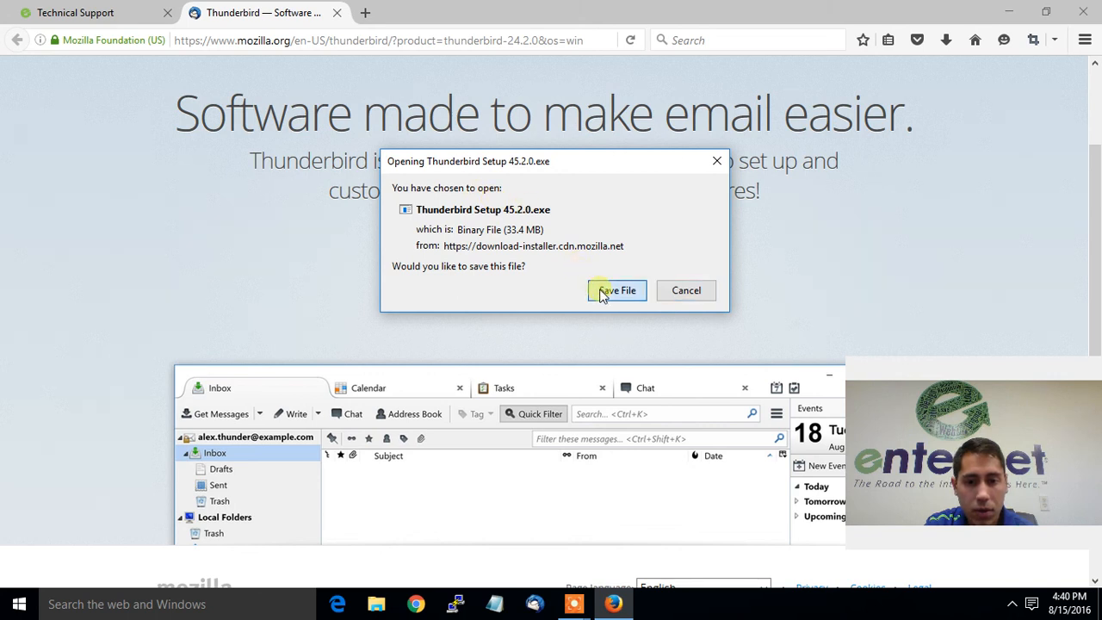
pyautogui.click(616, 290)
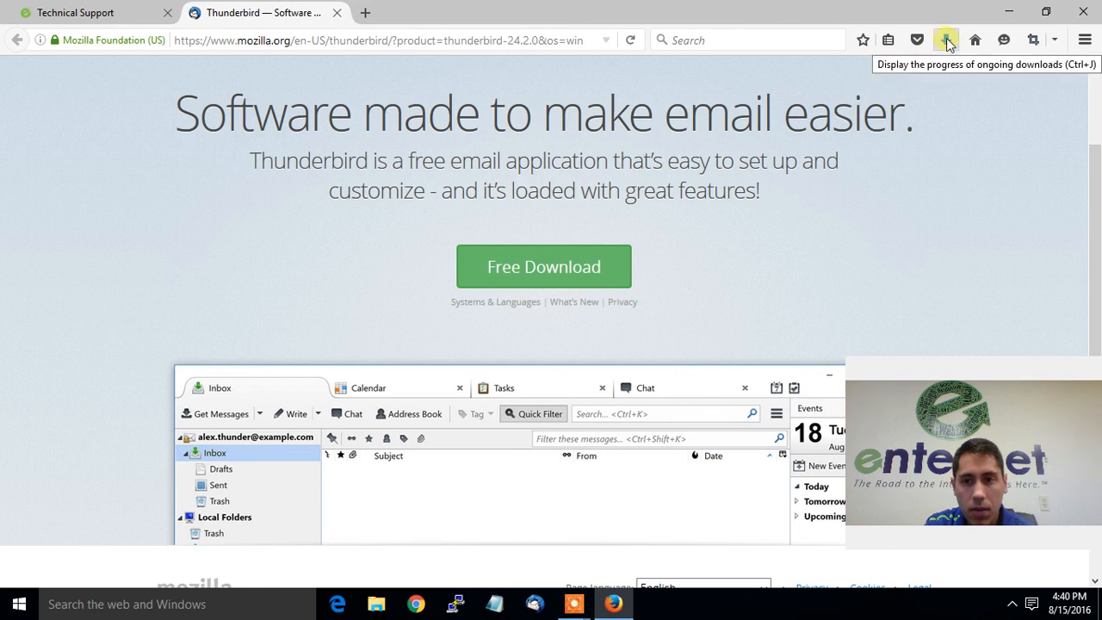
pyautogui.click(945, 40)
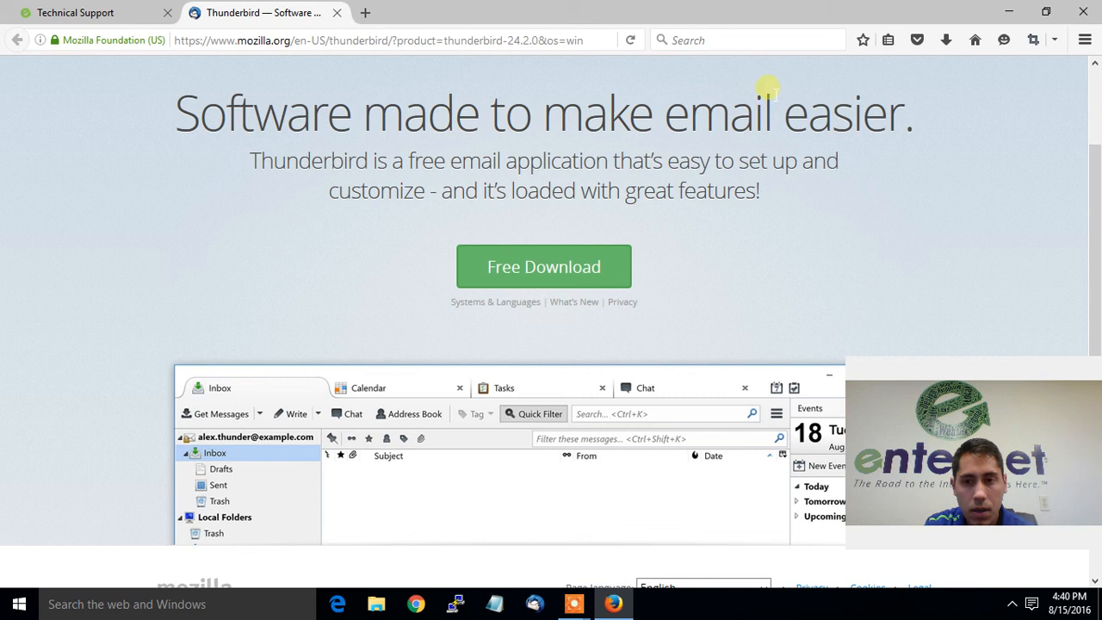
# Step: Run the downloaded Thunderbird installer and continue past its welcome page
pyautogui.click(544, 265)
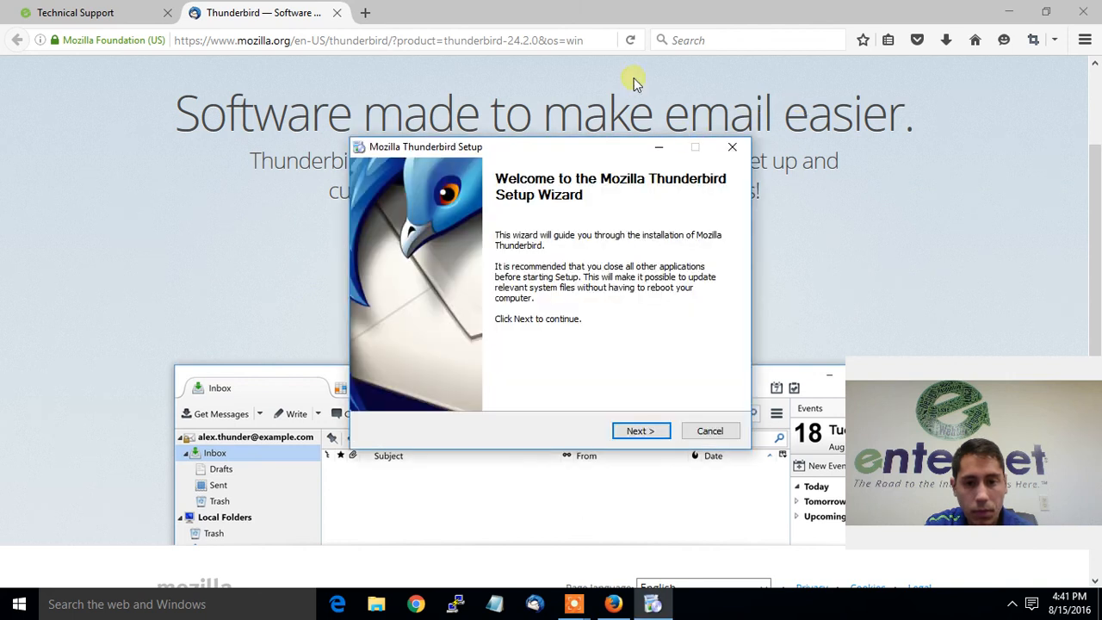
pyautogui.moveTo(513, 180)
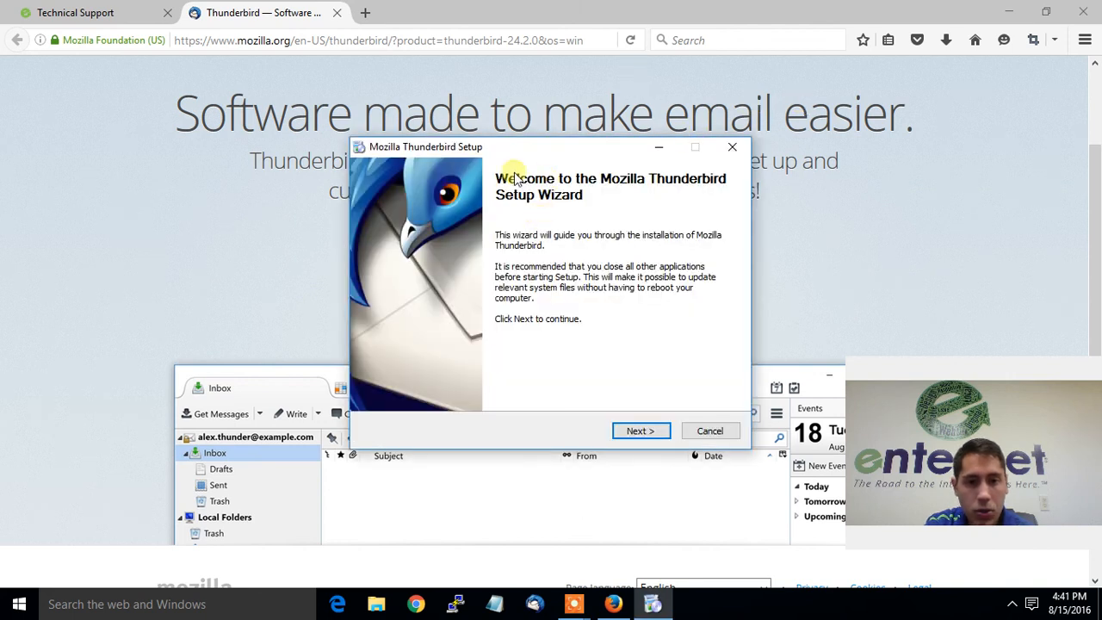
pyautogui.moveTo(575, 213)
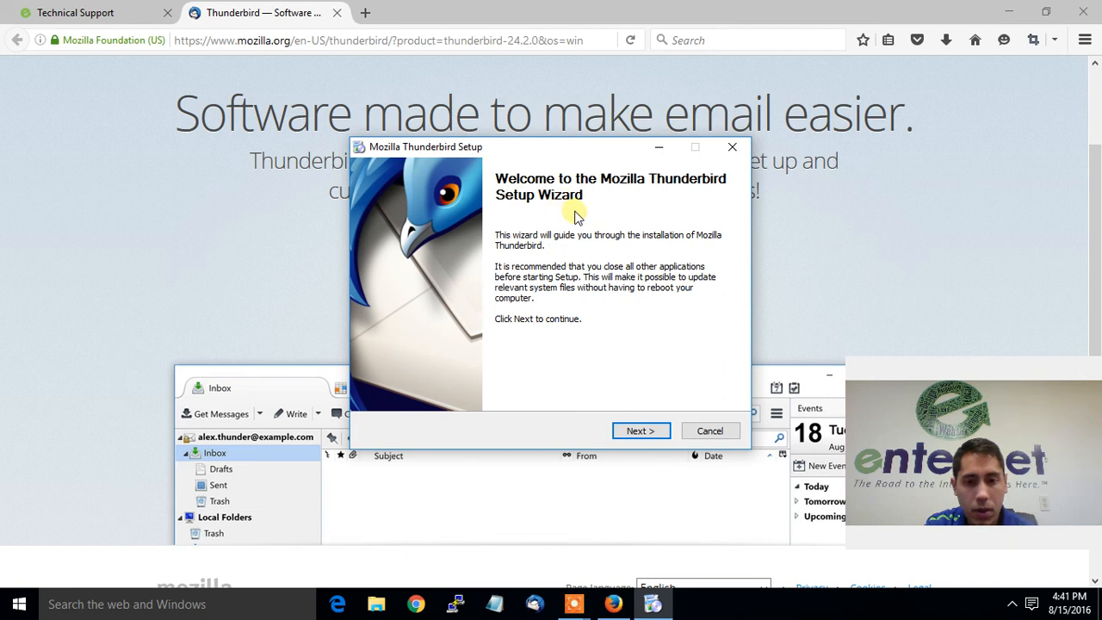
pyautogui.click(640, 430)
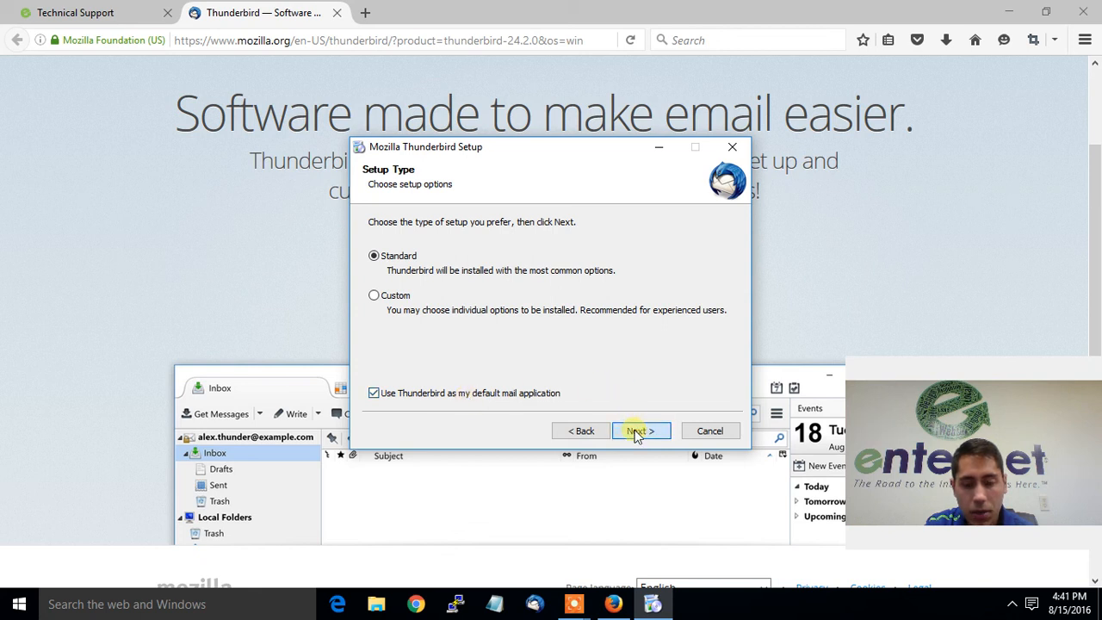
# Step: Install Thunderbird with the Standard setup type and finish, launching it now
pyautogui.click(640, 430)
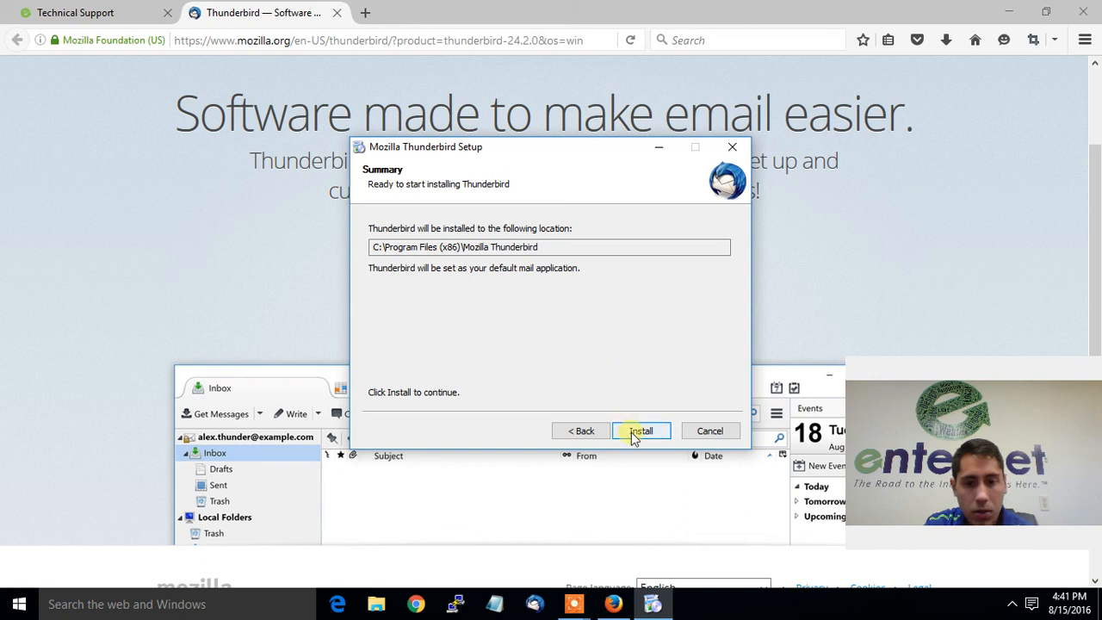
pyautogui.click(640, 430)
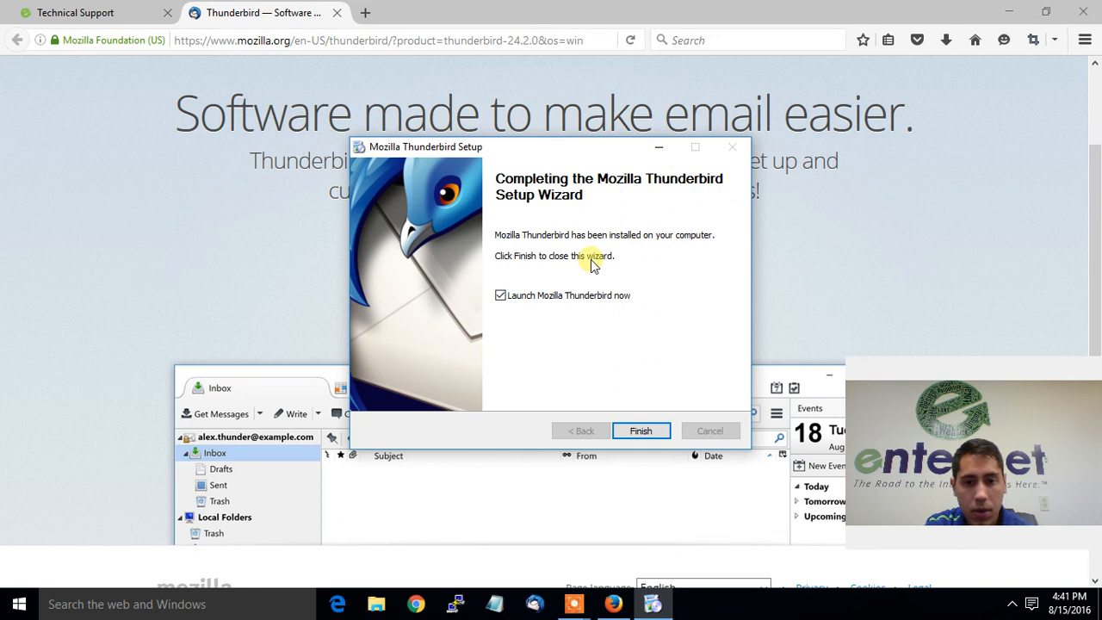
pyautogui.moveTo(678, 186)
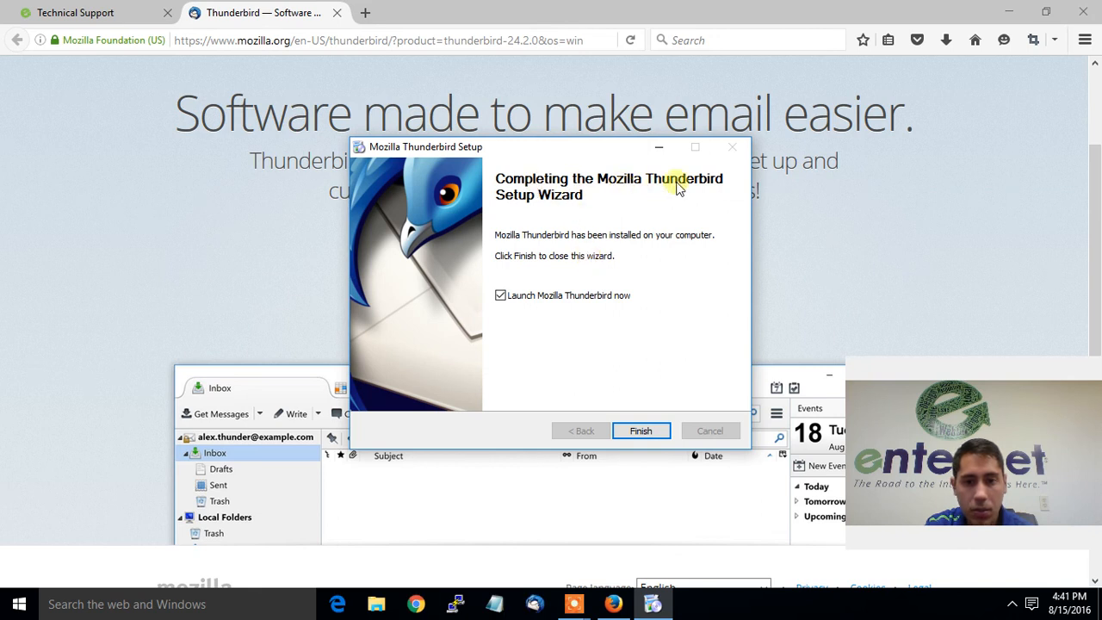
pyautogui.moveTo(592, 204)
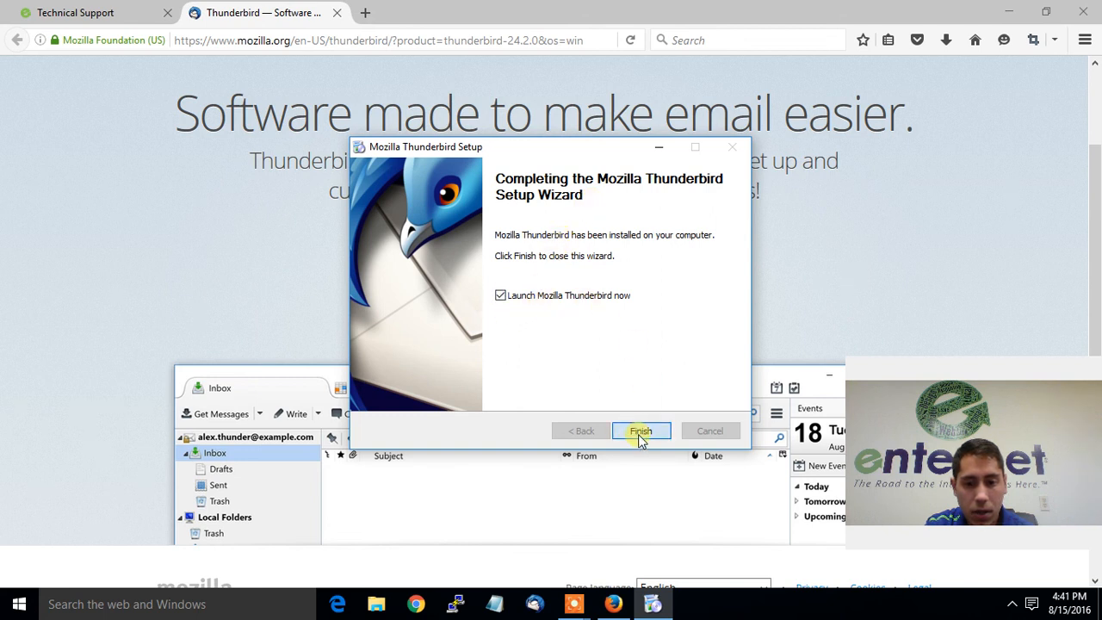
pyautogui.click(641, 430)
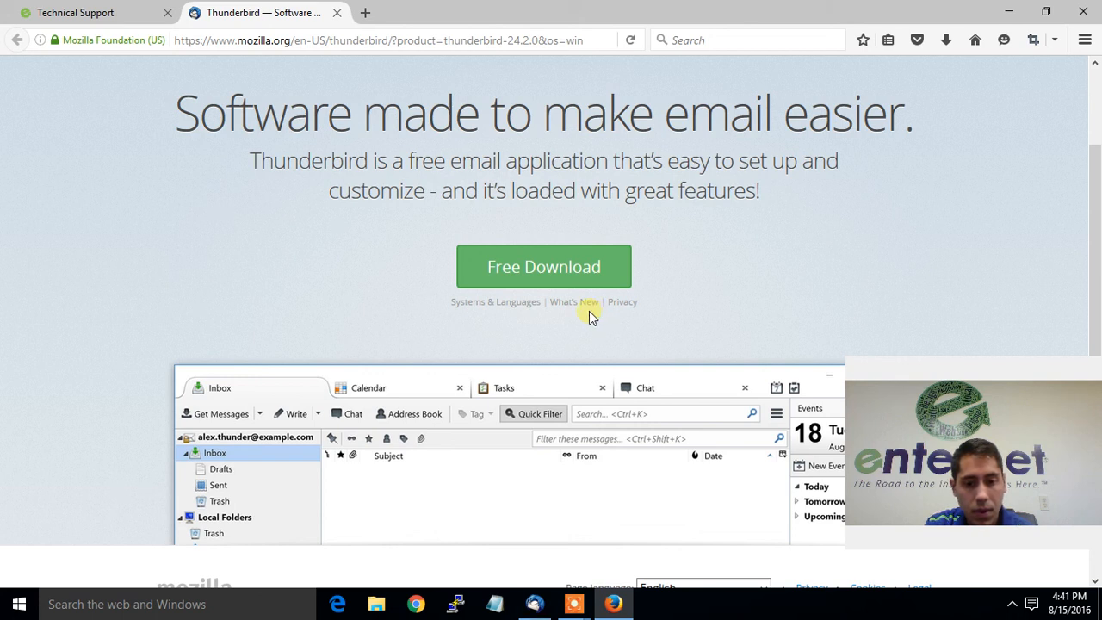
pyautogui.moveTo(567, 361)
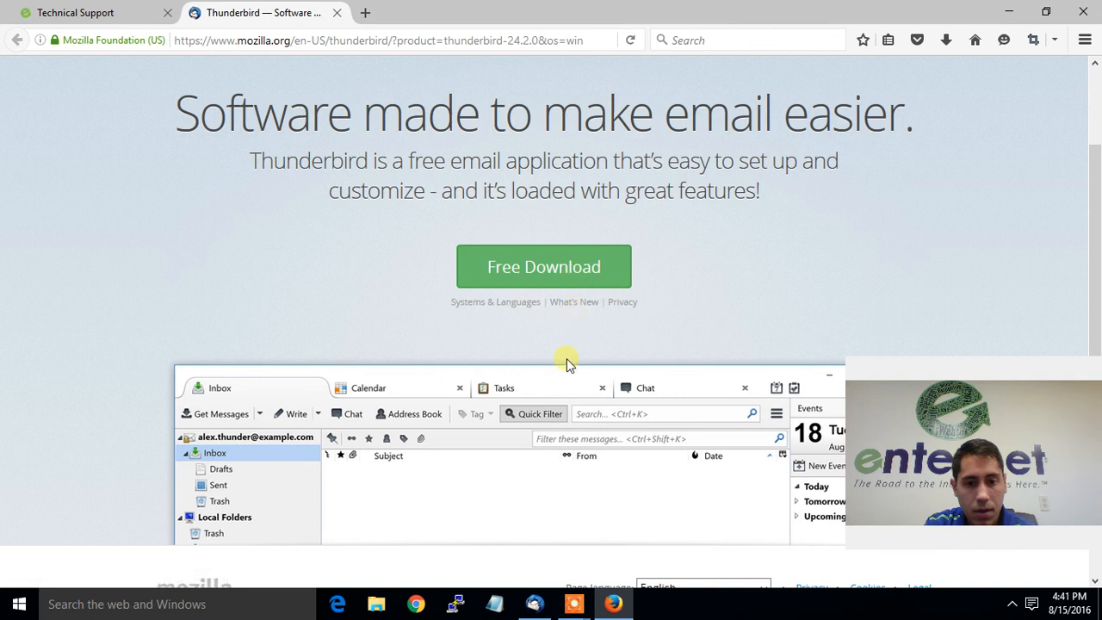
pyautogui.moveTo(551, 489)
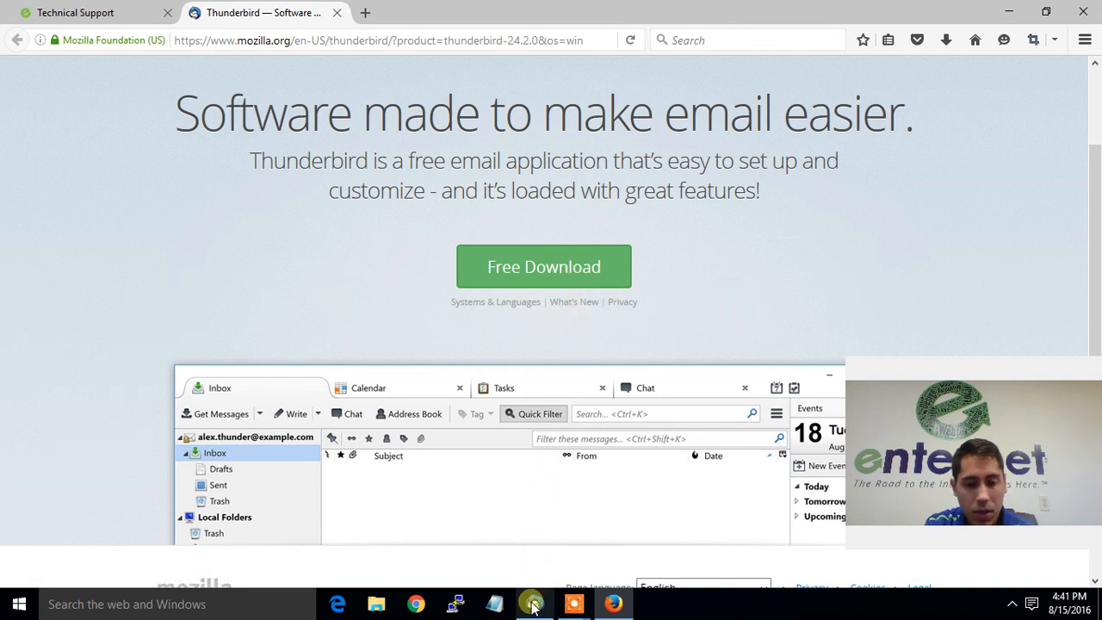
# Step: Bring the Thunderbird window to the front on its Local Folders start page
pyautogui.click(532, 603)
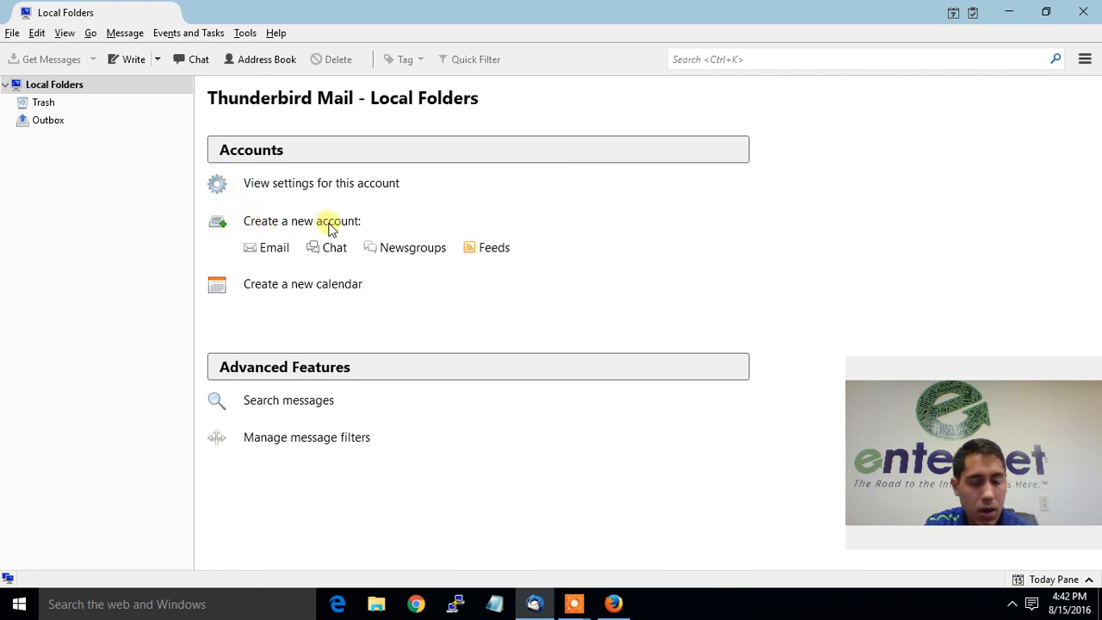
pyautogui.moveTo(262, 250)
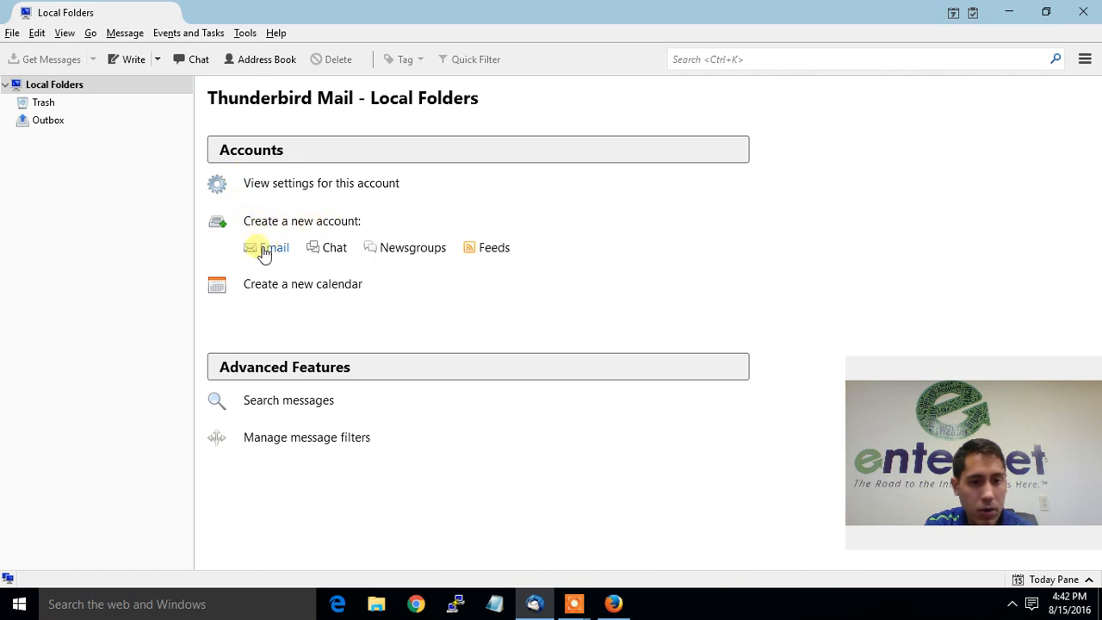
# Step: Begin creating an email account and skip the new-address offer for an existing email
pyautogui.click(276, 248)
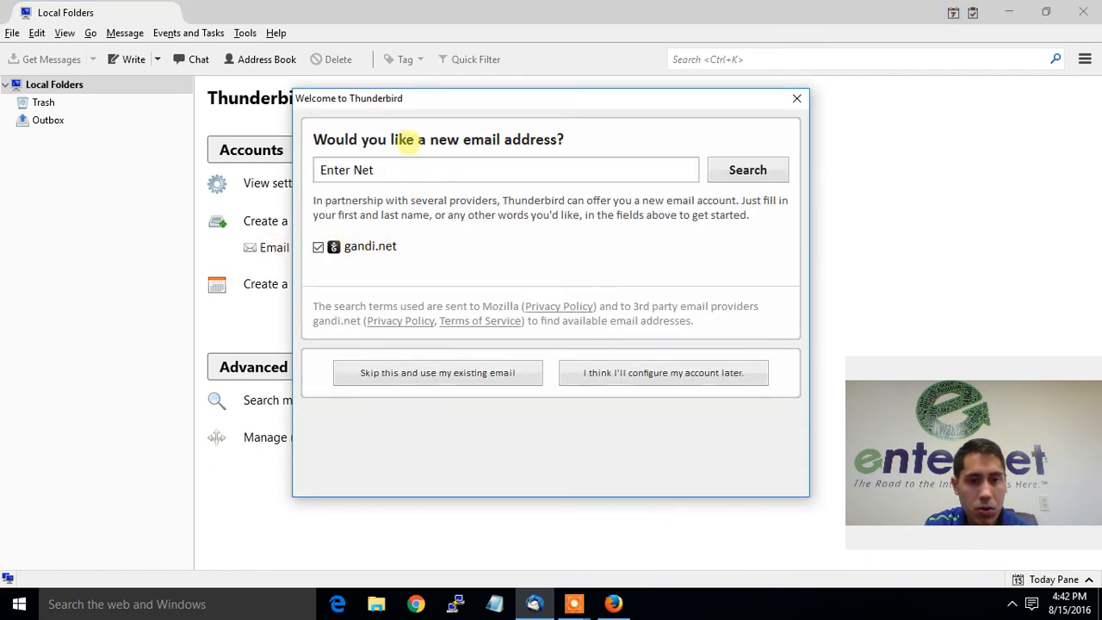
pyautogui.moveTo(538, 155)
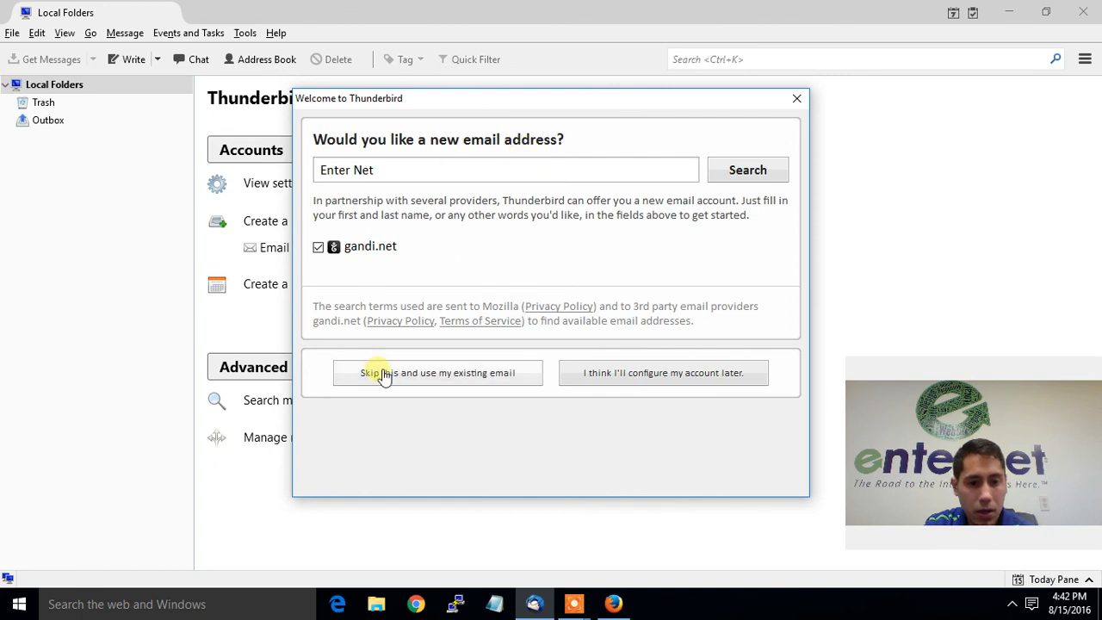
pyautogui.moveTo(475, 378)
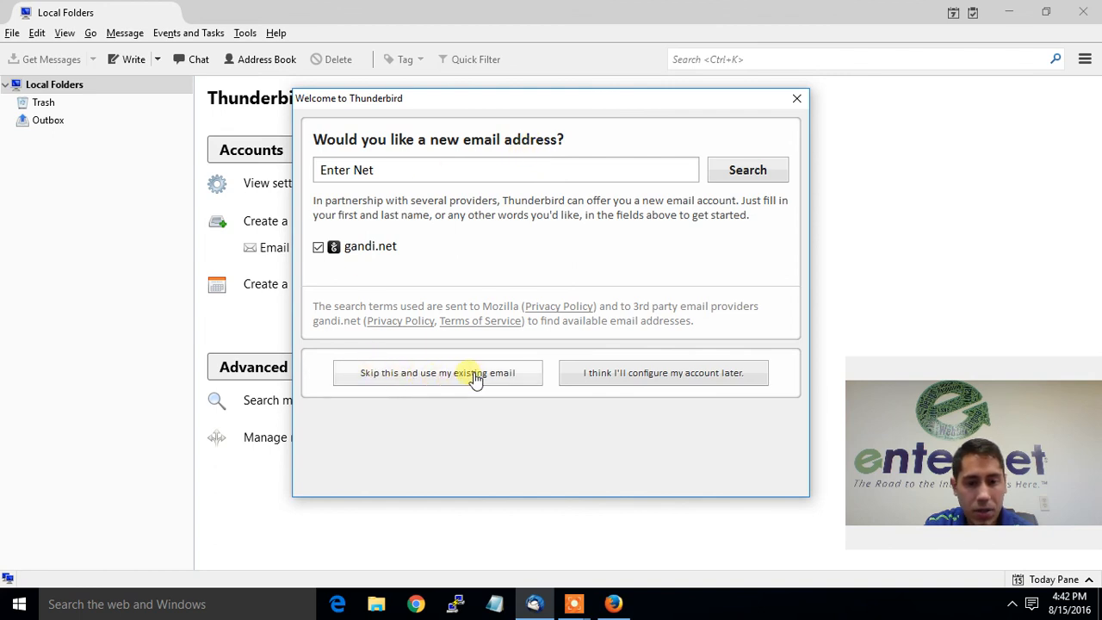
pyautogui.click(437, 372)
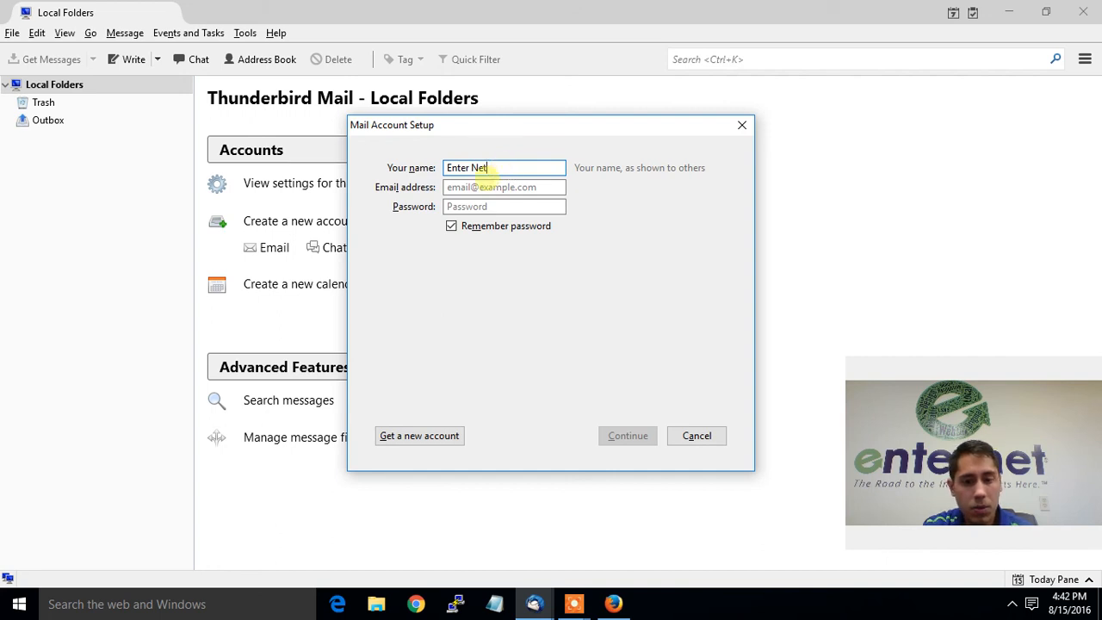
# Step: Fill in the test enter.net address and password under the Enter Net name and continue
pyautogui.click(504, 186)
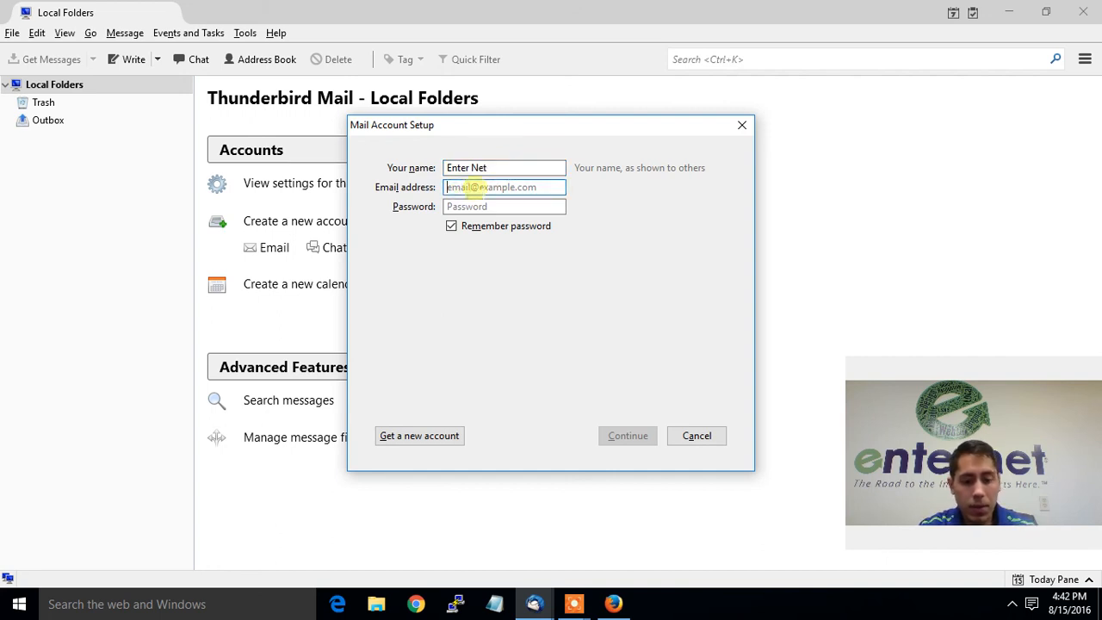
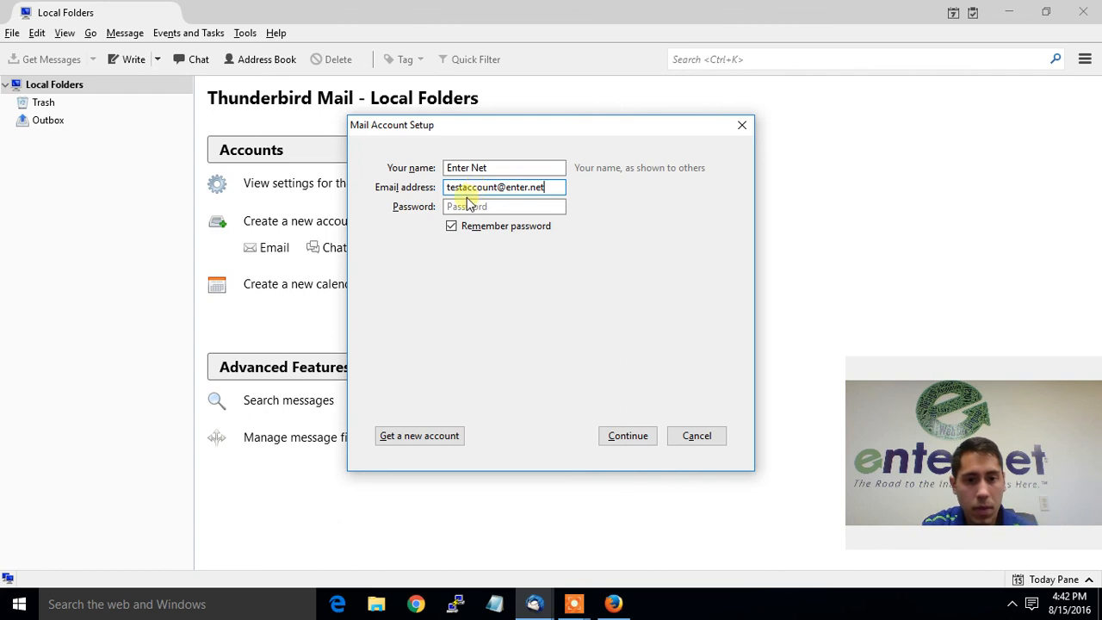
pyautogui.click(503, 207)
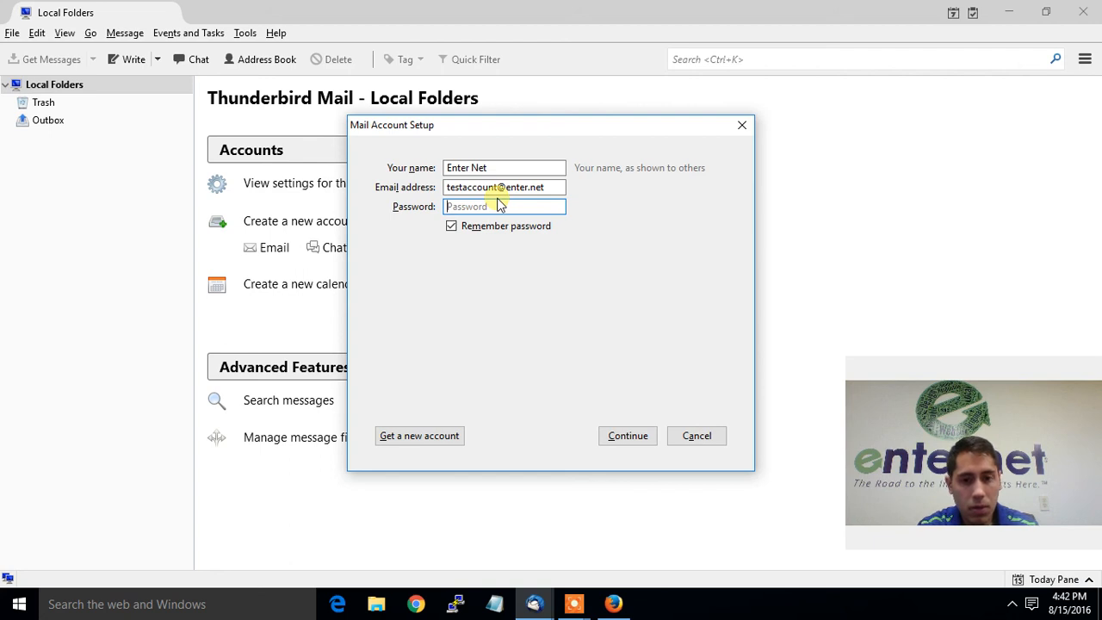
pyautogui.write('password')
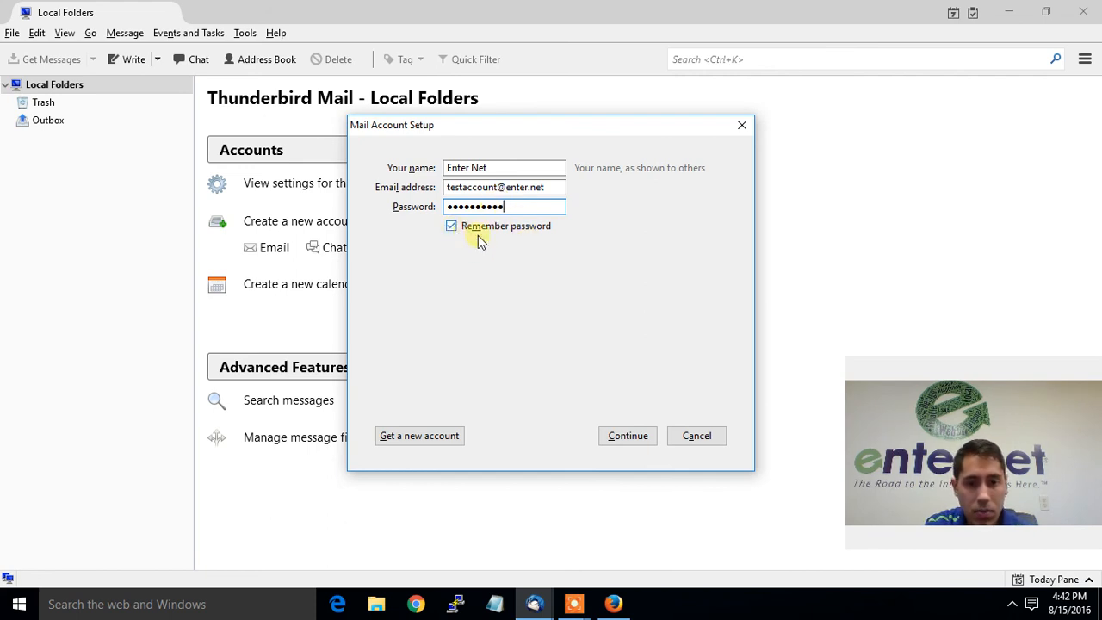
pyautogui.click(627, 434)
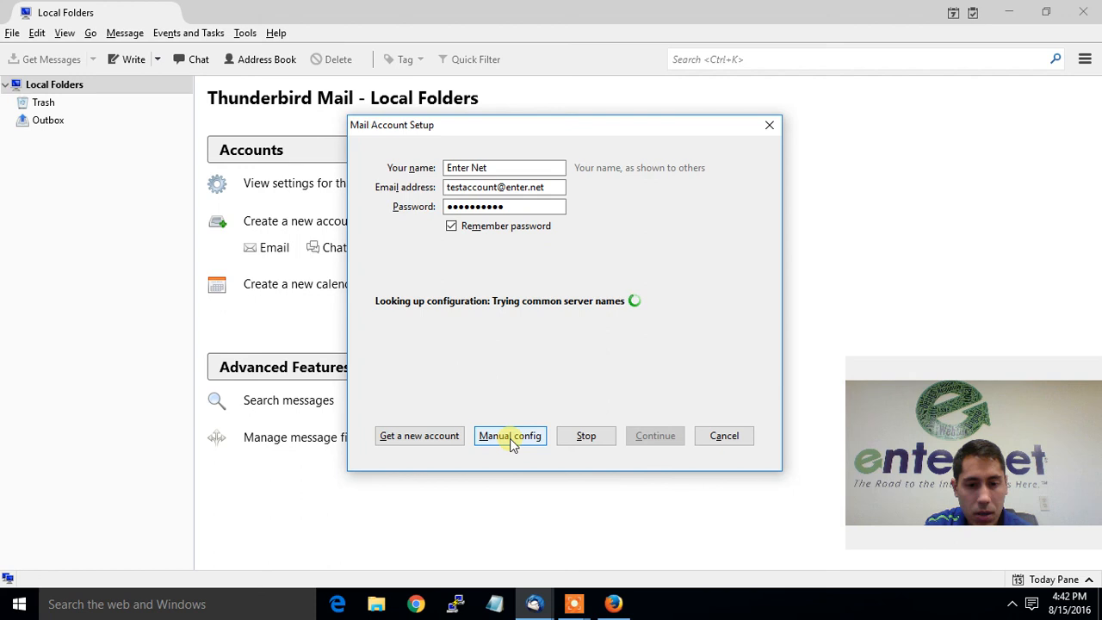
# Step: In Manual config, set incoming to POP3 at mail.enter.net, port 995, SSL/TLS, Normal password
pyautogui.click(510, 434)
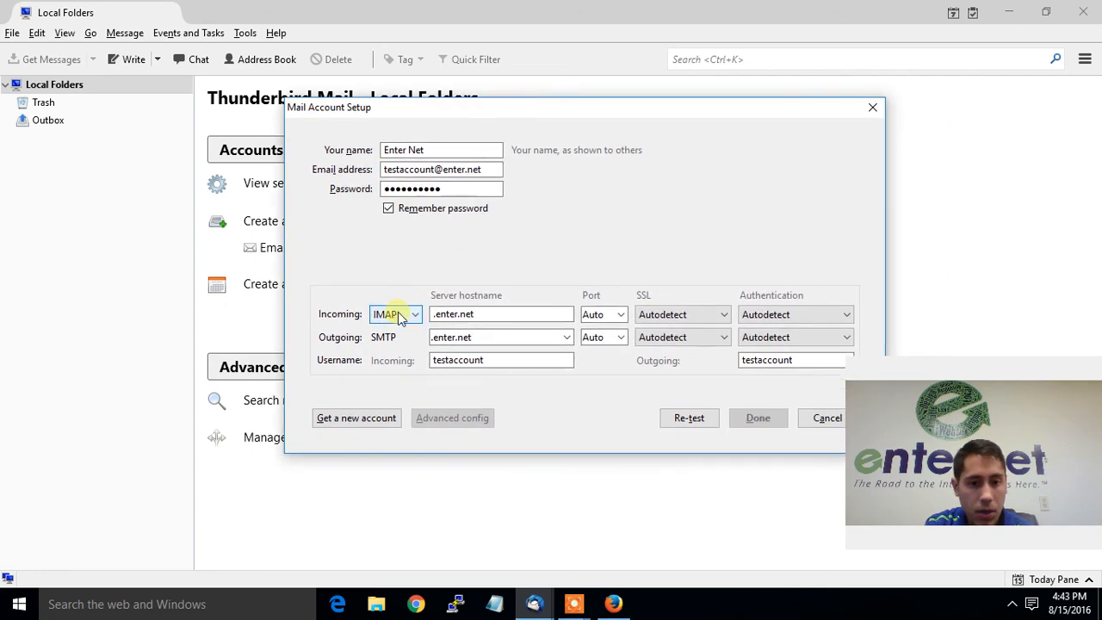
pyautogui.click(392, 313)
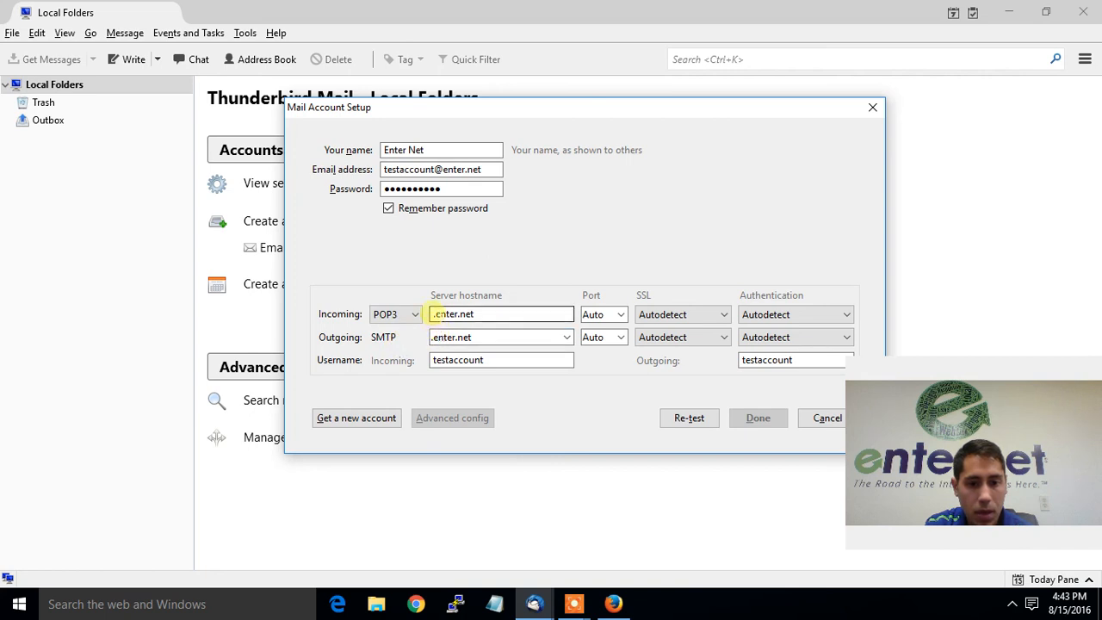
pyautogui.click(517, 313)
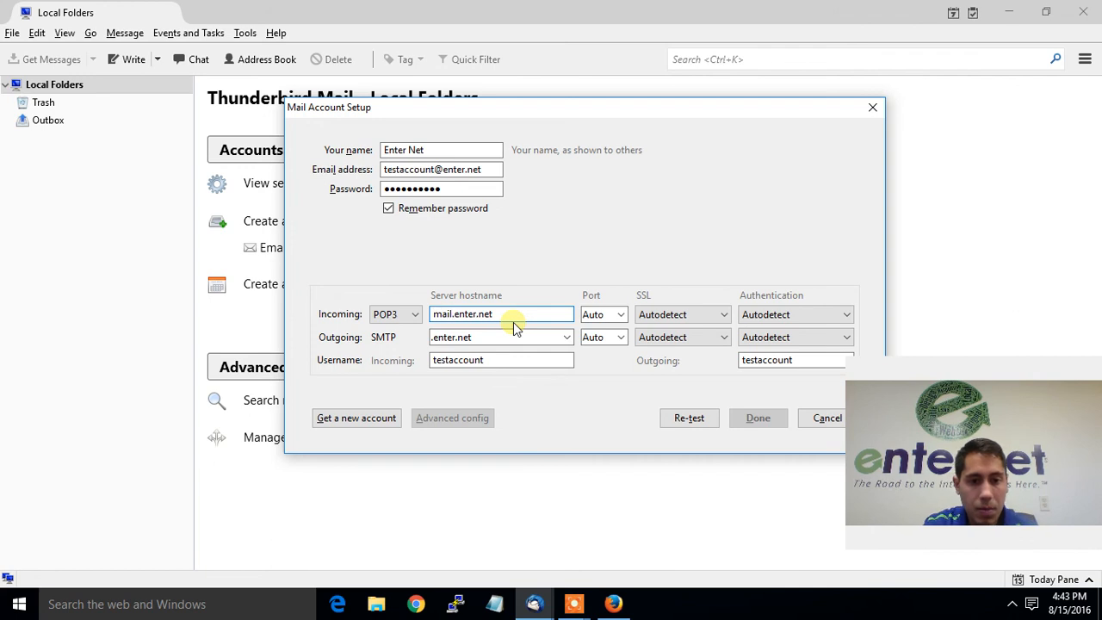
pyautogui.moveTo(527, 300)
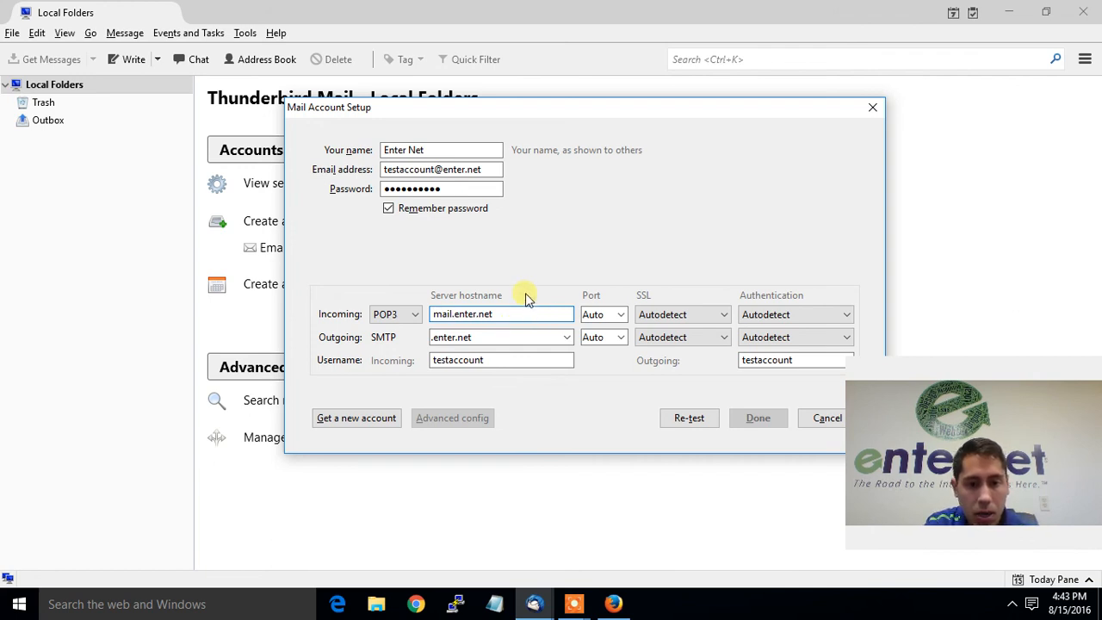
pyautogui.click(620, 313)
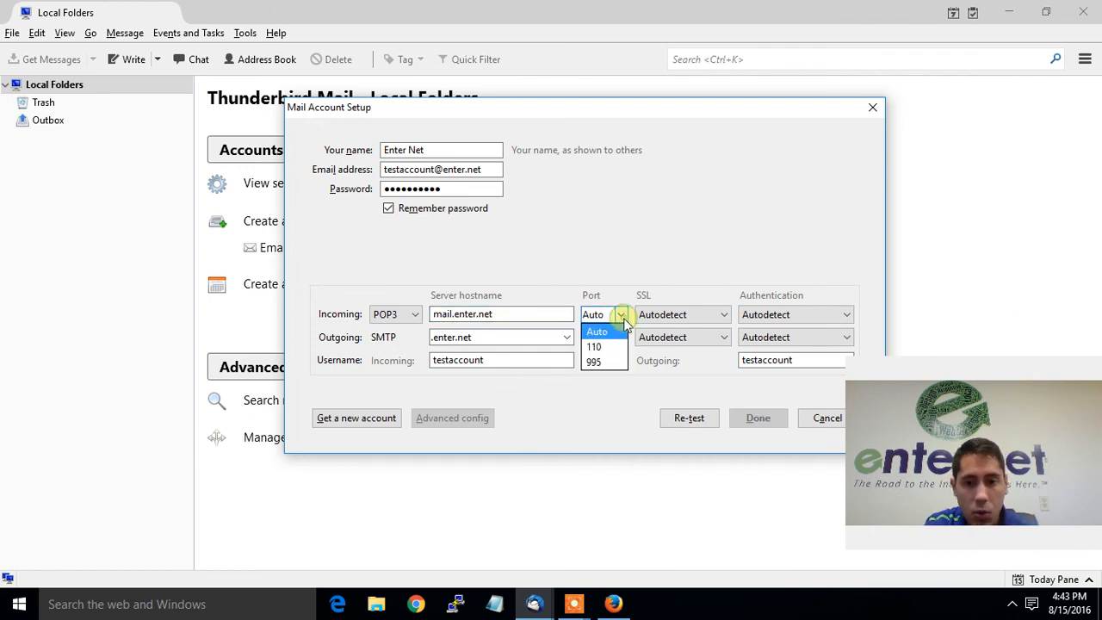
pyautogui.click(592, 362)
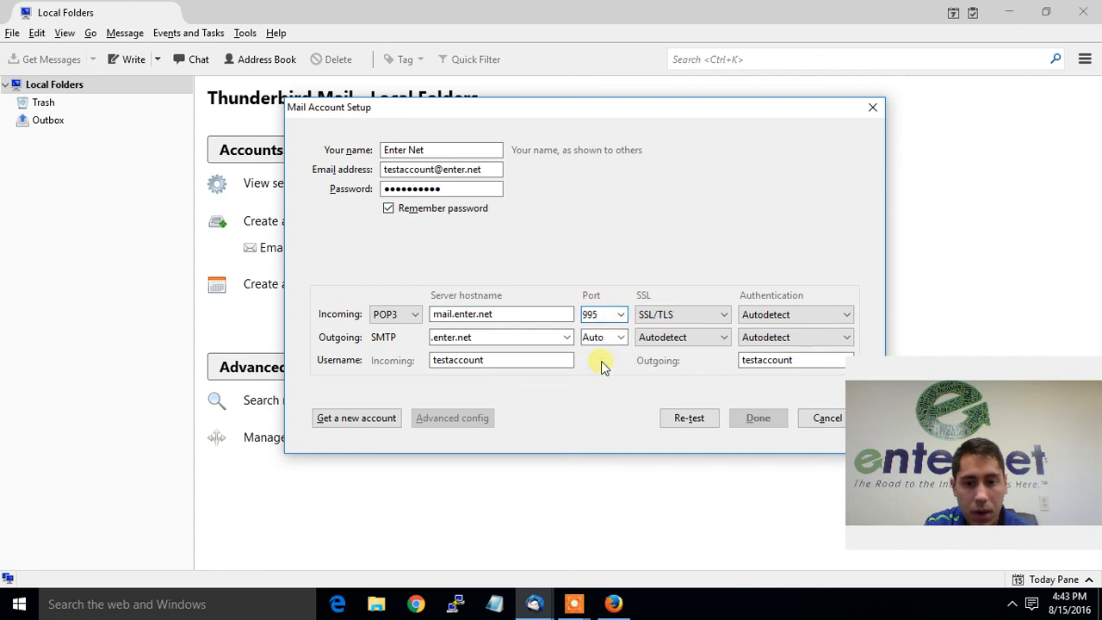
pyautogui.moveTo(644, 300)
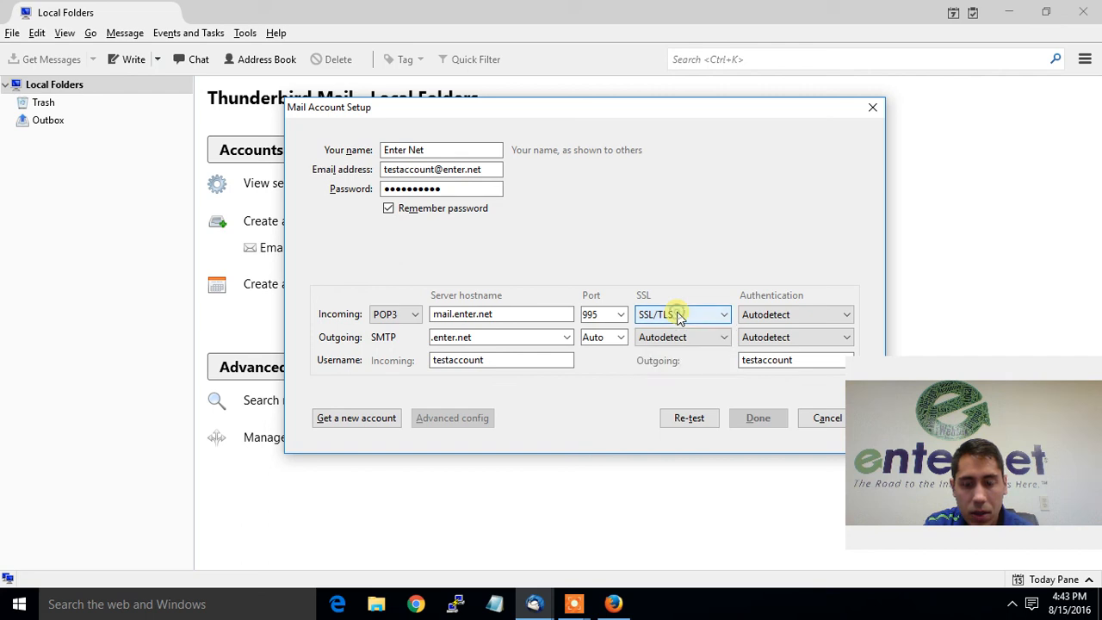
pyautogui.click(792, 313)
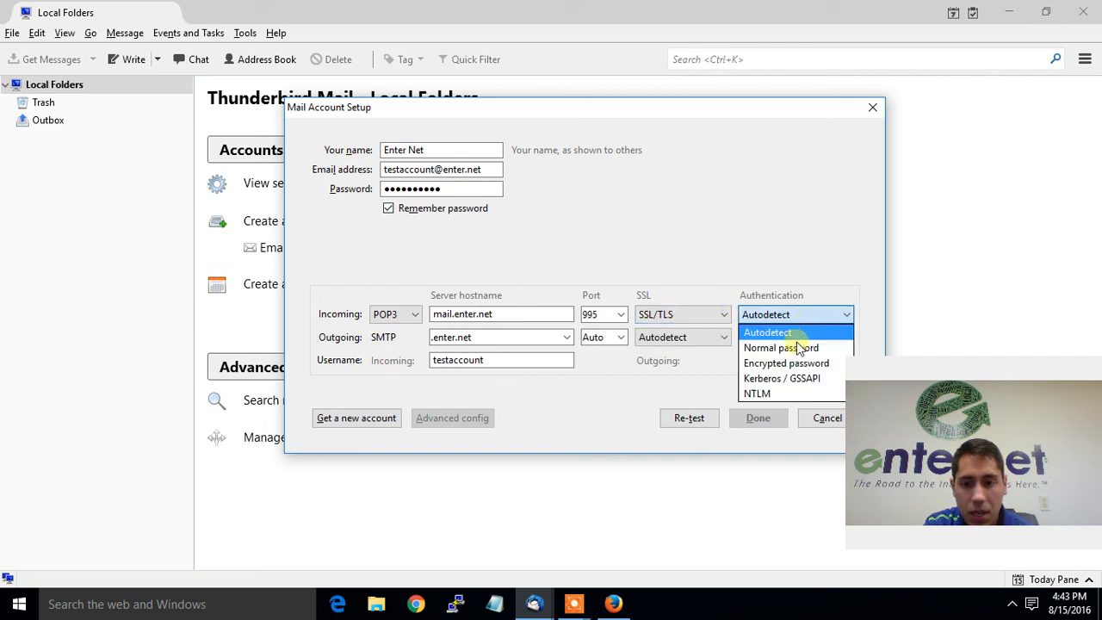
pyautogui.click(780, 348)
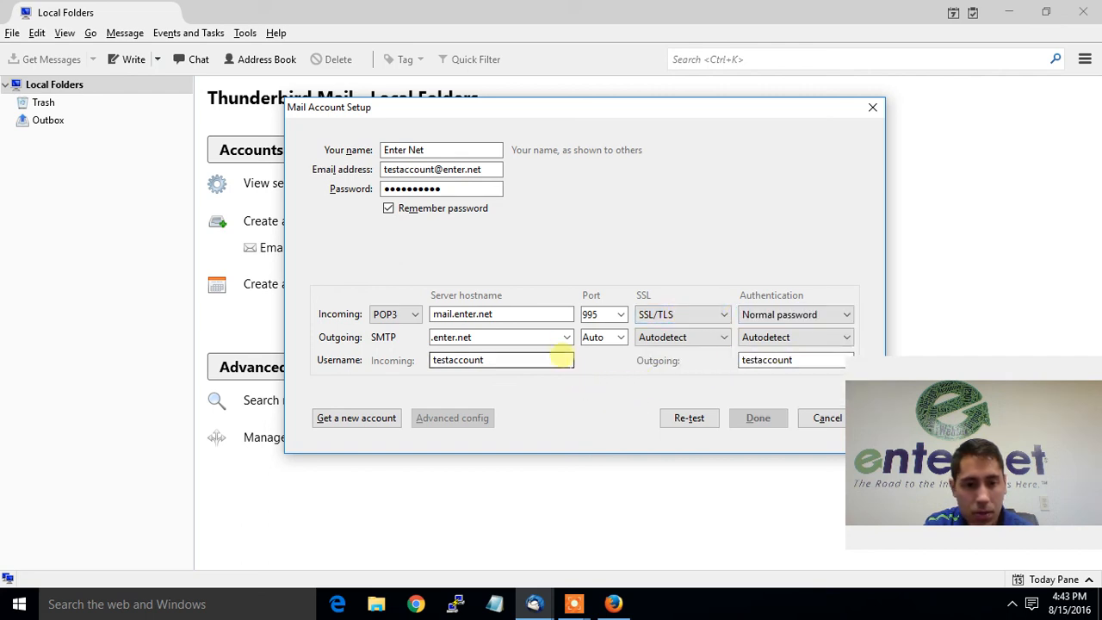
# Step: Set outgoing SMTP to mail.enter.net, port 465, SSL/TLS, Normal password authentication
pyautogui.click(499, 335)
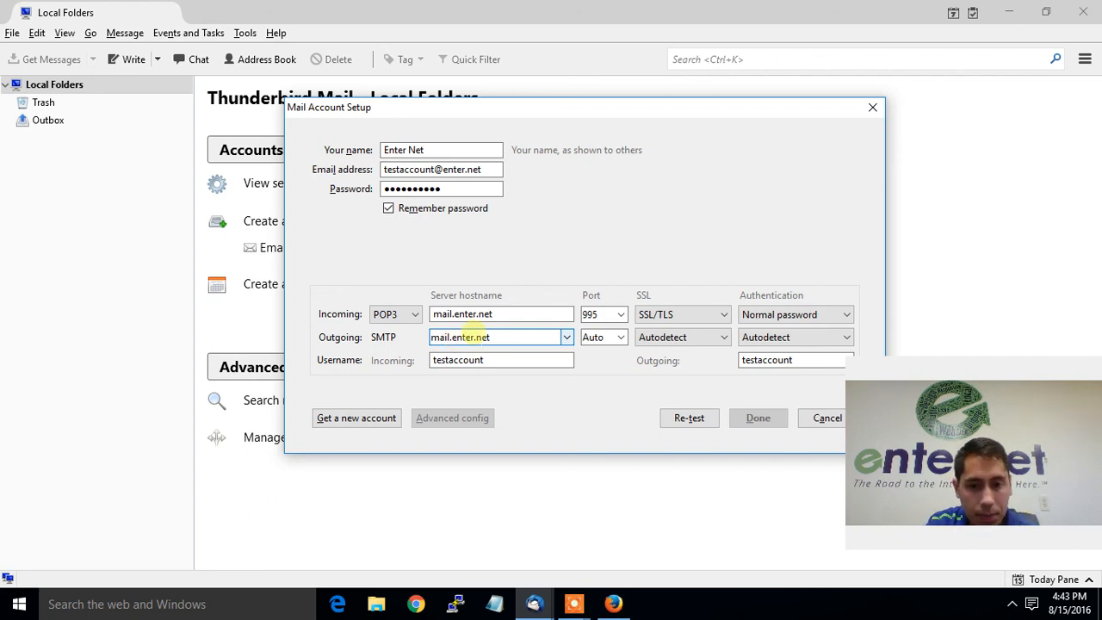
pyautogui.click(618, 336)
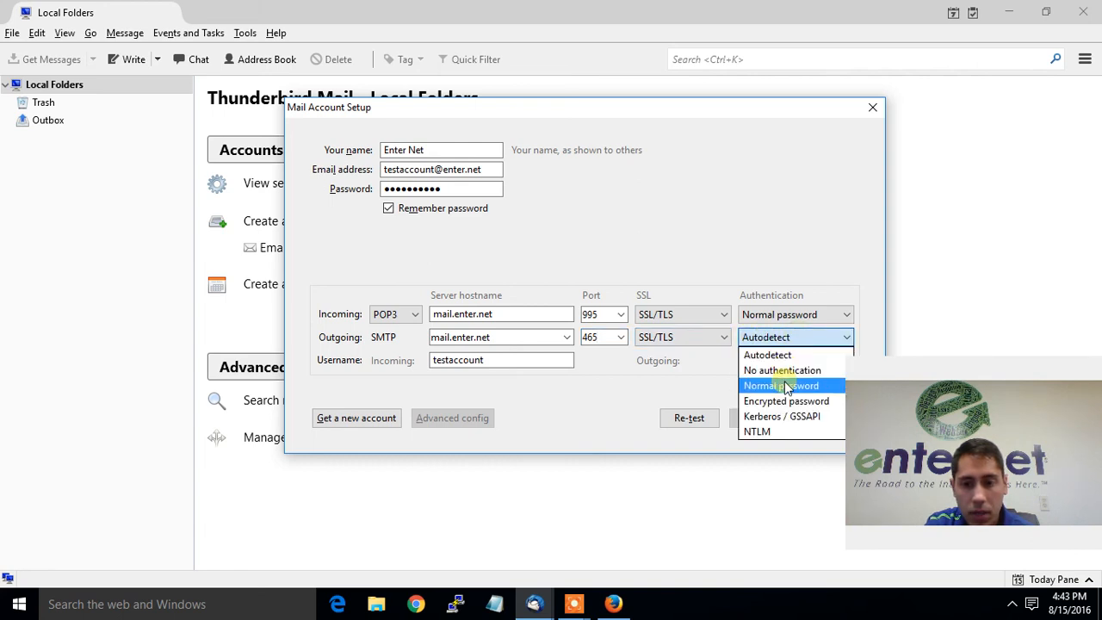
pyautogui.click(782, 386)
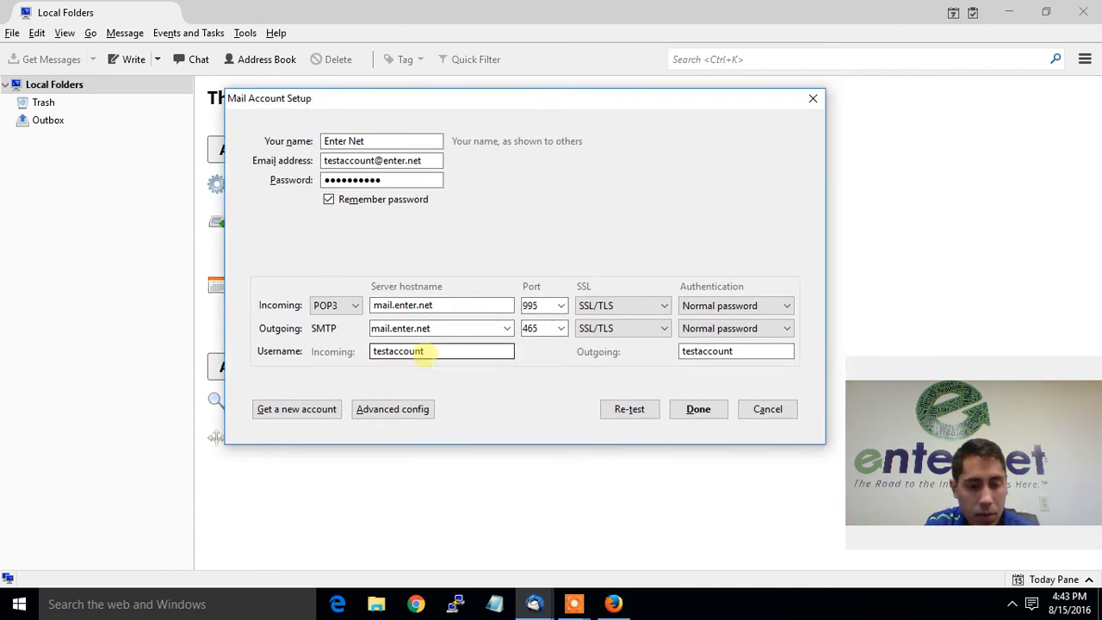
pyautogui.doubleClick(398, 351)
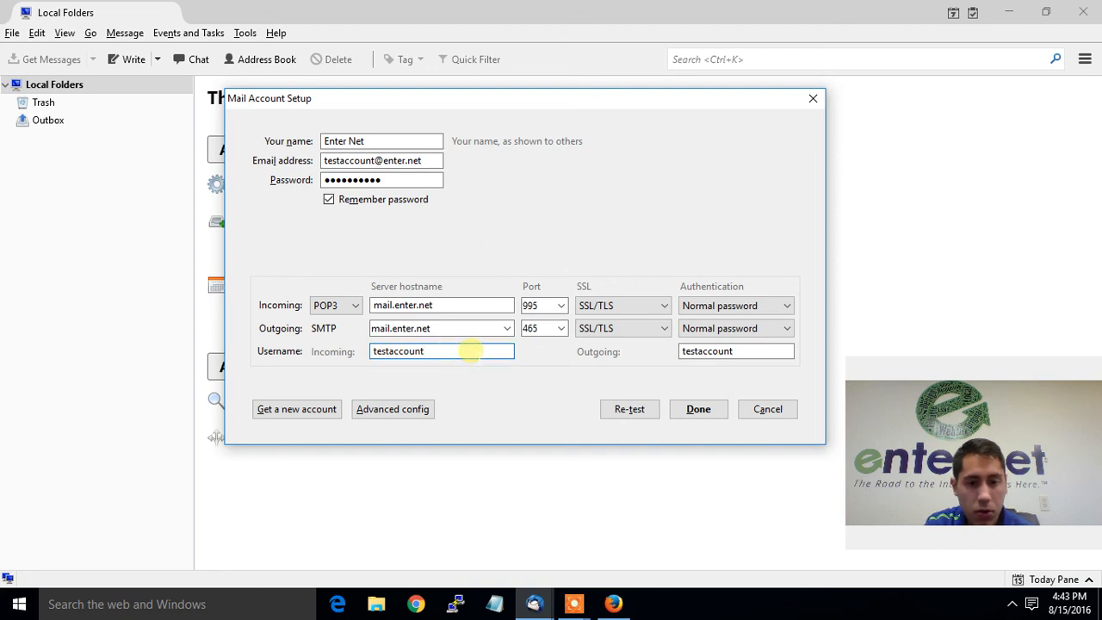
pyautogui.write('@')
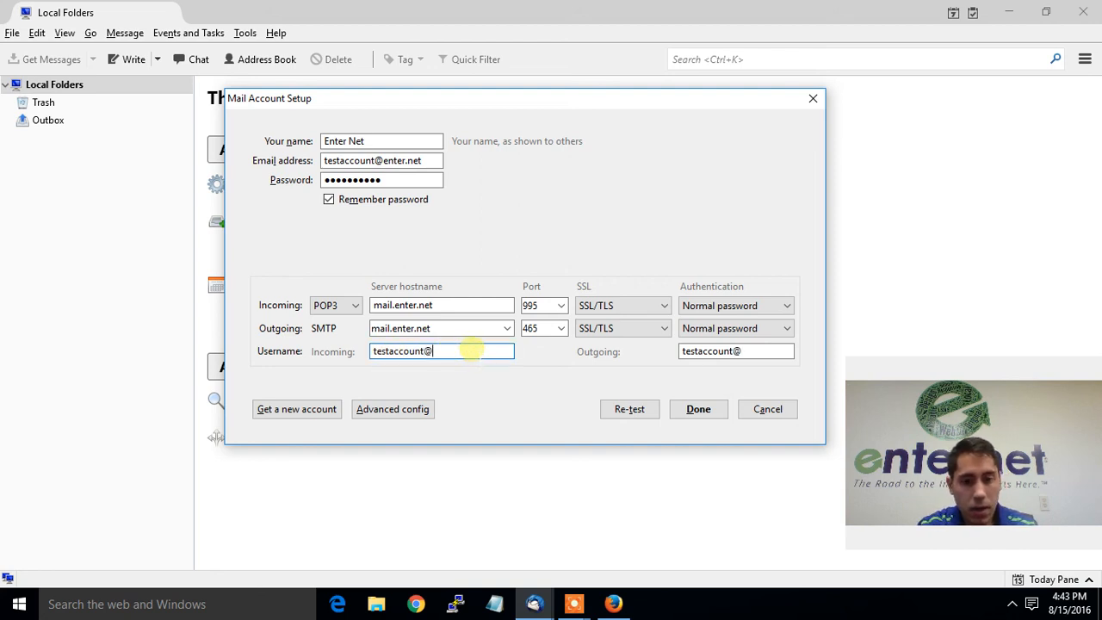
pyautogui.write('enter.net')
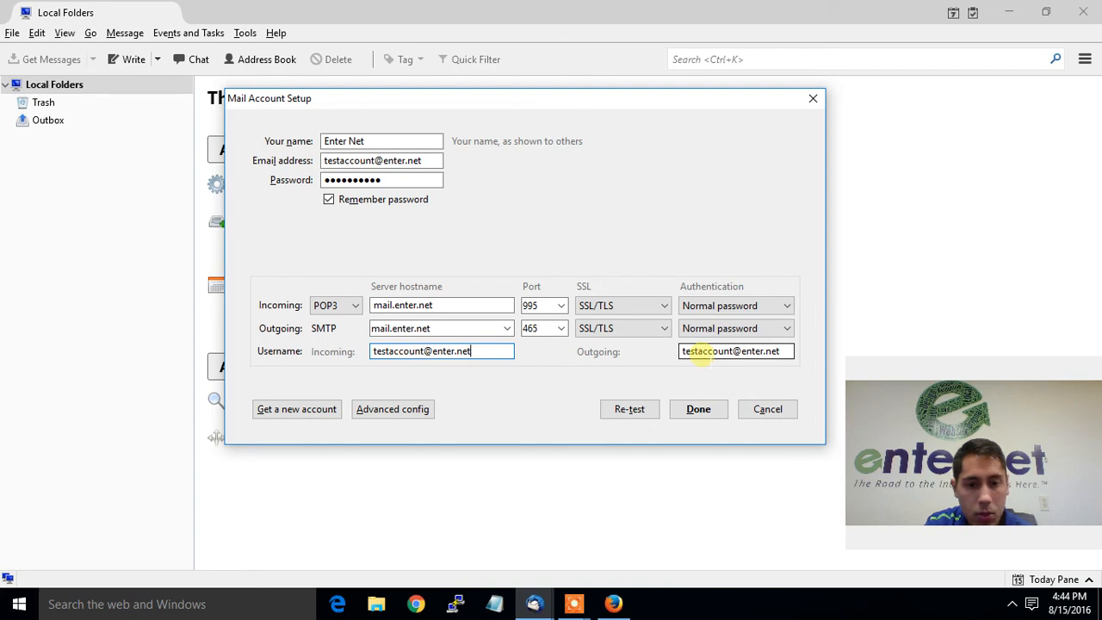
pyautogui.click(699, 410)
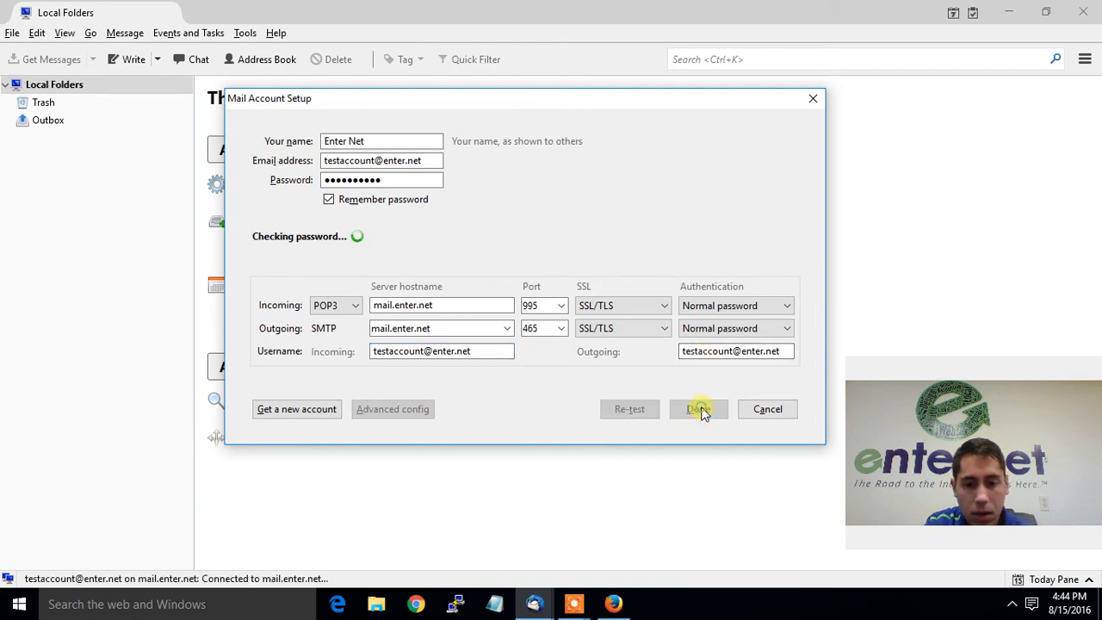
# Step: Confirm the account, view its empty Inbox, then return to Enter.Net's Technical Support page in Firefox
pyautogui.click(699, 408)
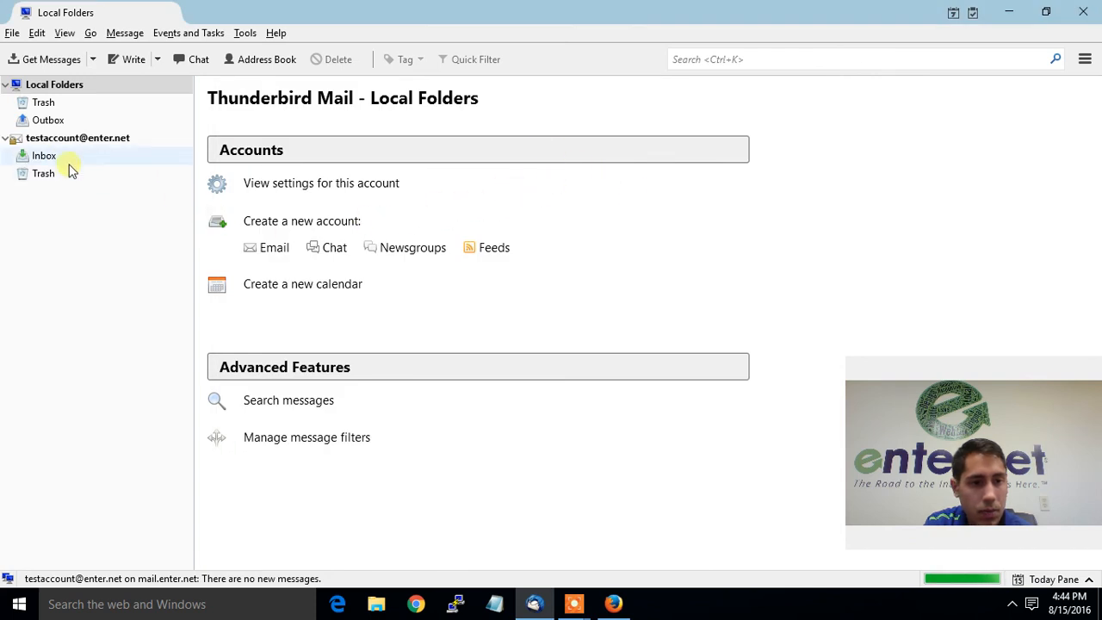
pyautogui.click(45, 155)
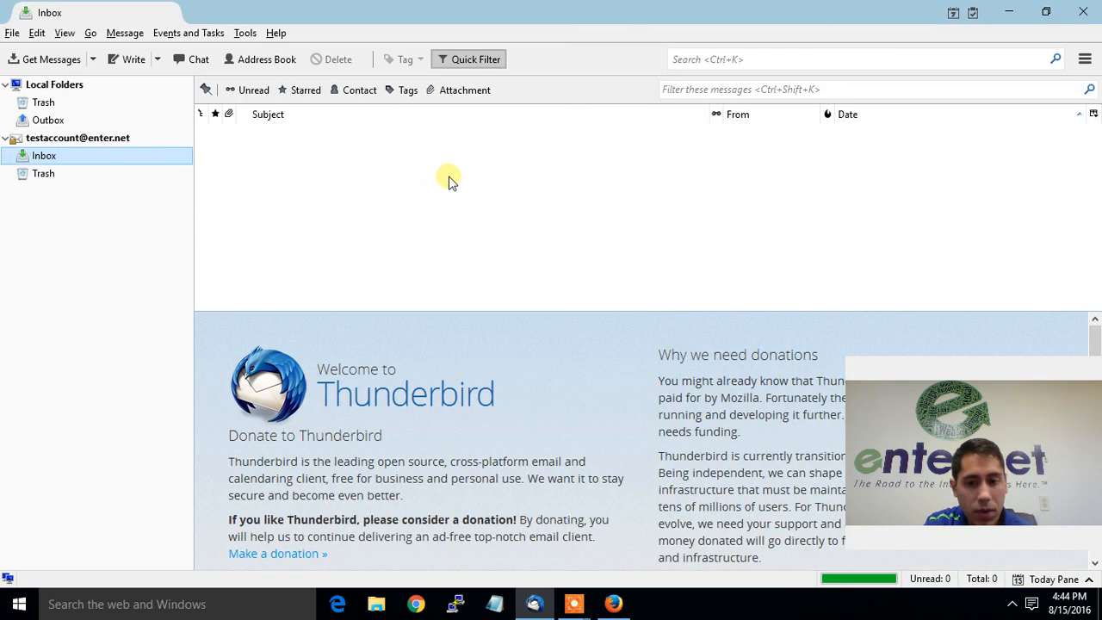
pyautogui.moveTo(471, 151)
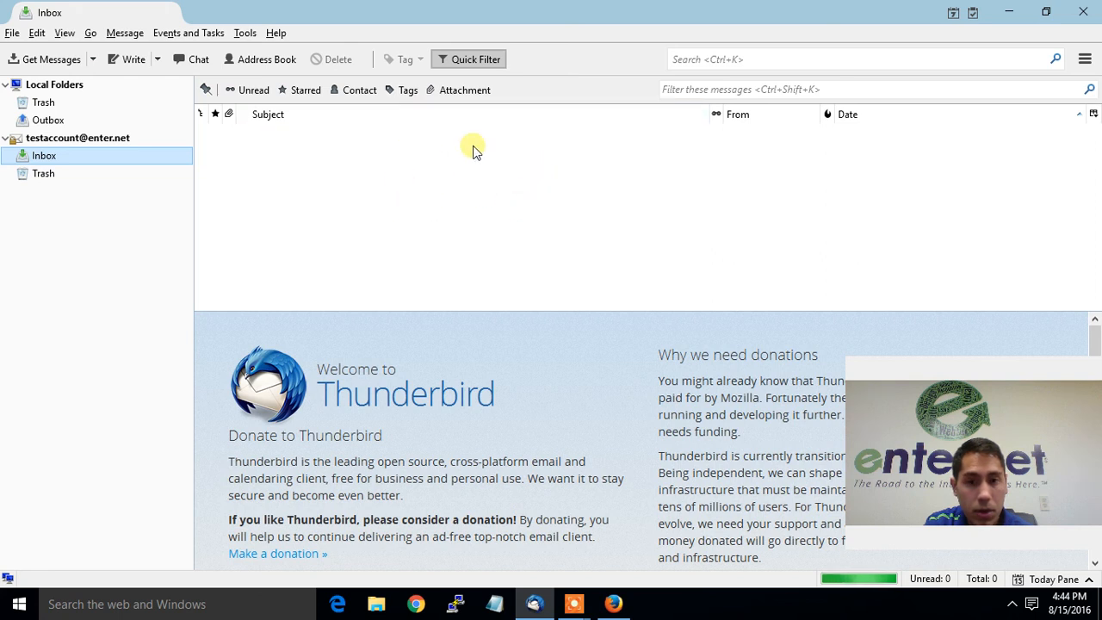
pyautogui.moveTo(508, 141)
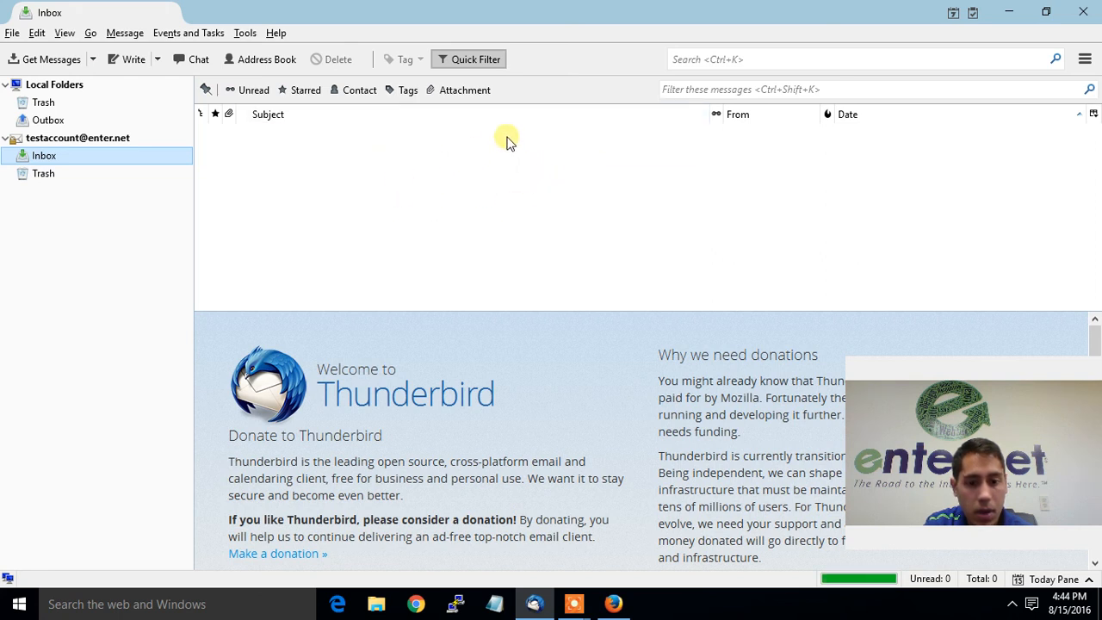
pyautogui.moveTo(548, 420)
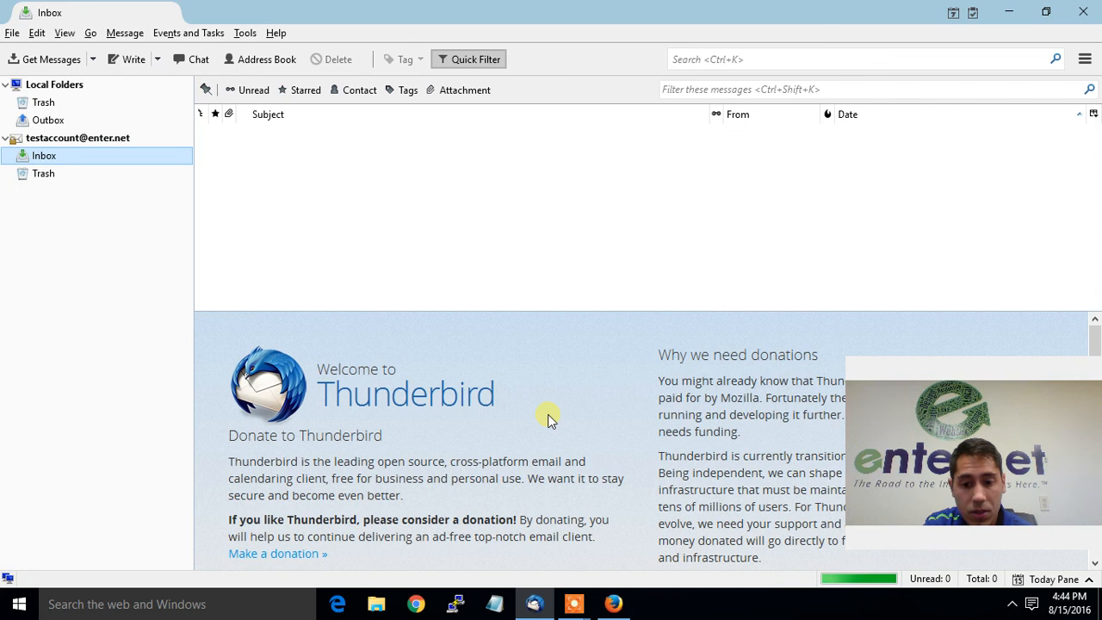
pyautogui.moveTo(551, 334)
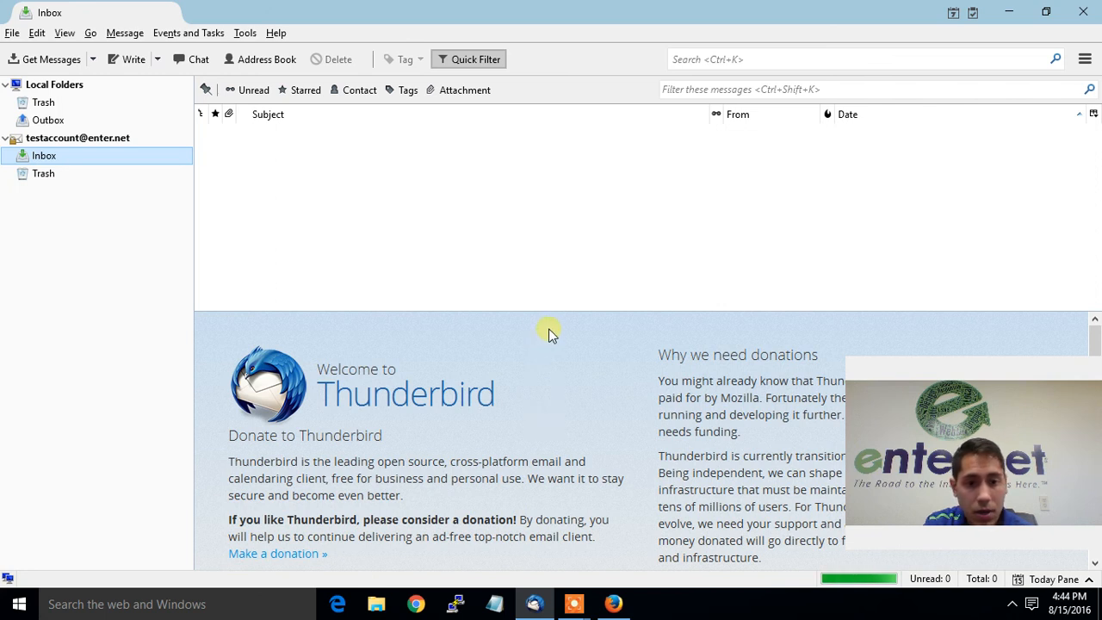
pyautogui.moveTo(531, 292)
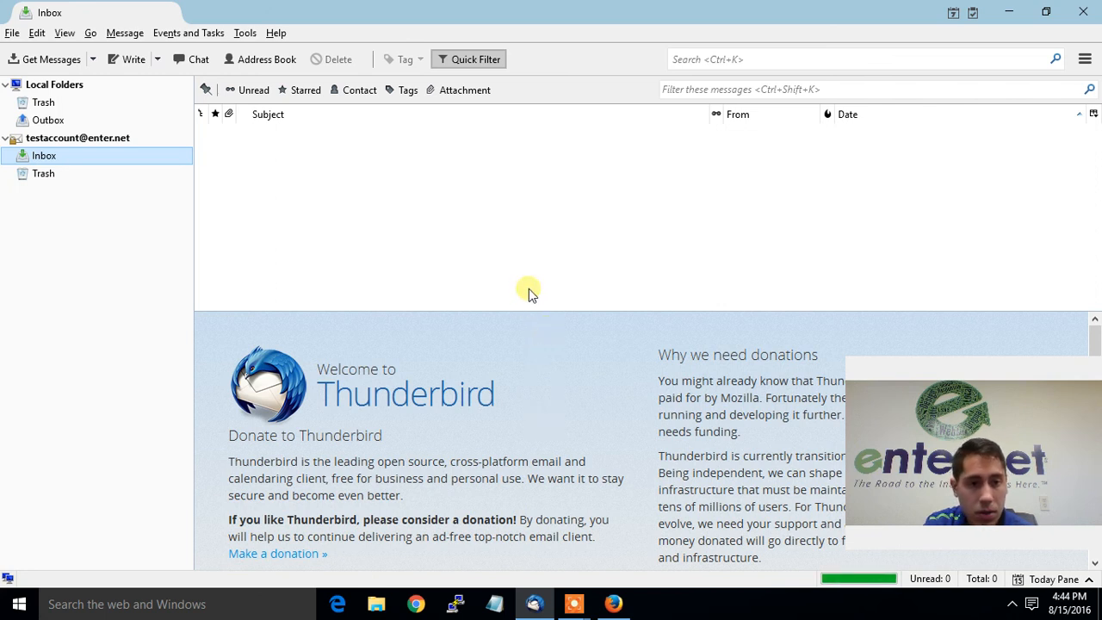
pyautogui.moveTo(536, 282)
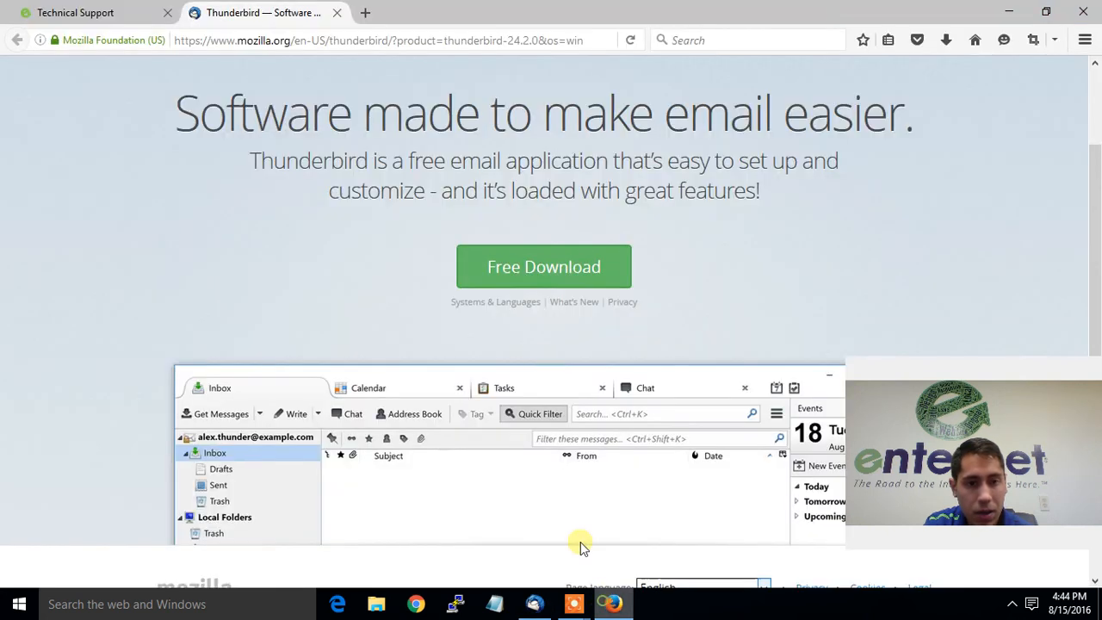
pyautogui.click(76, 12)
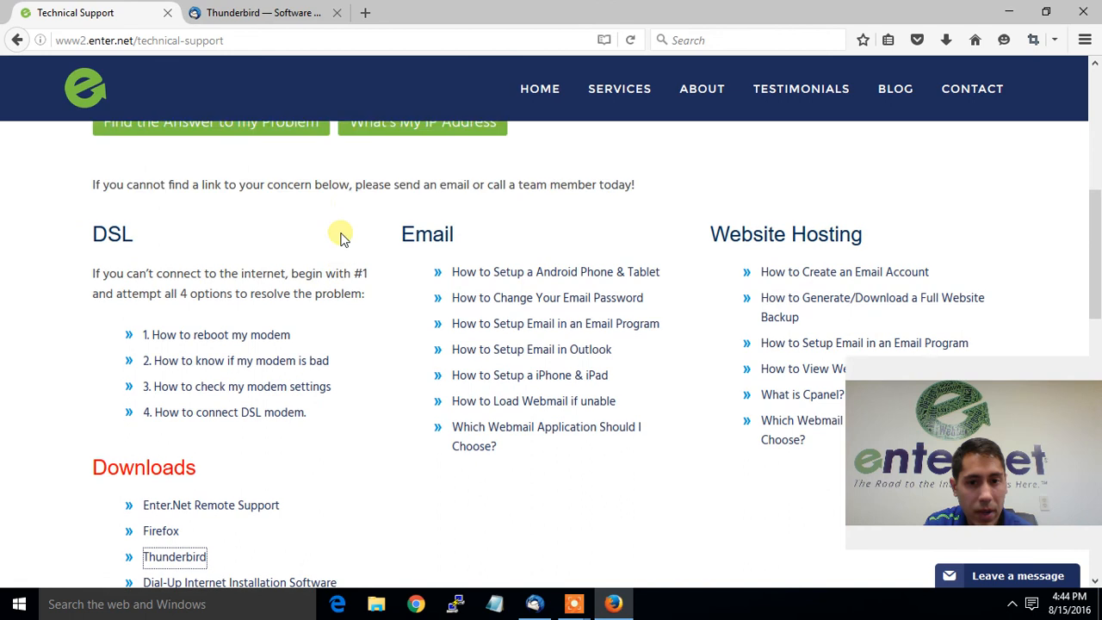